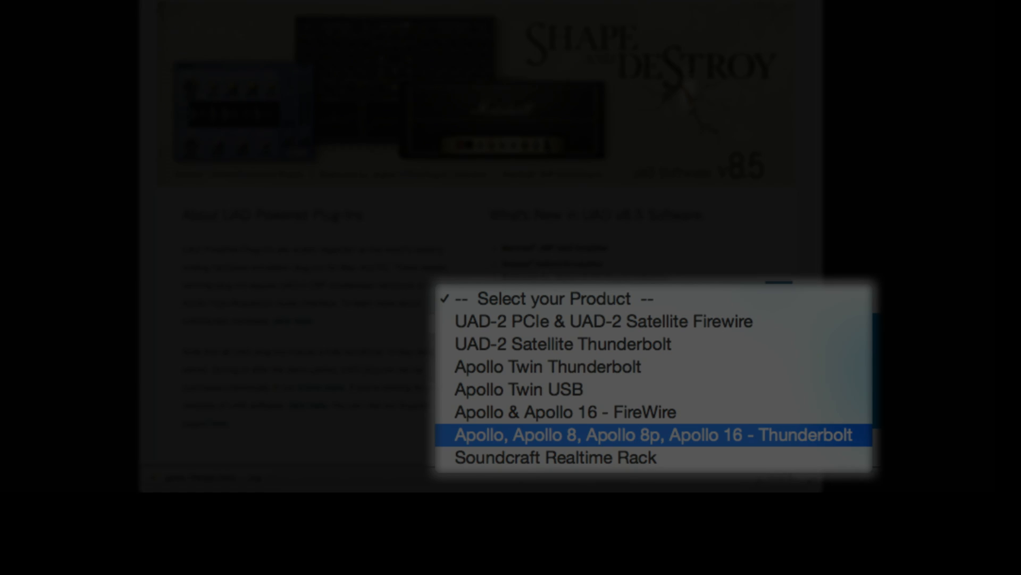
Choose 'Apollo, Apollo 8, Apollo 8p, Apollo 16 - Thunderbolt' as the download product
{"action": "left_click", "coordinate": [651, 434]}
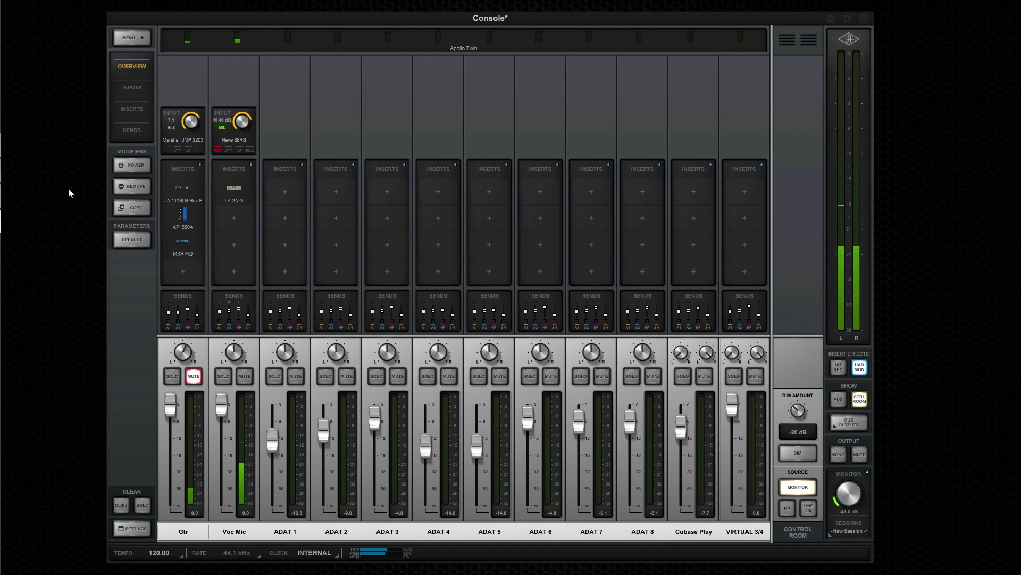
Open Voc Mic's LA-2A G insert, lower its headphone send, then return to overview
{"action": "left_click", "coordinate": [131, 87]}
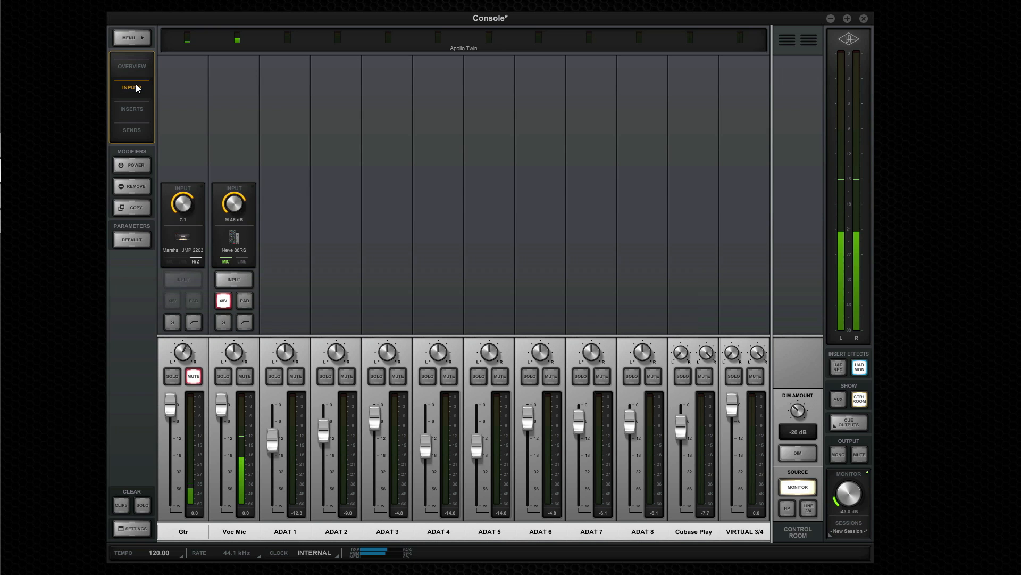
{"action": "left_click", "coordinate": [131, 108]}
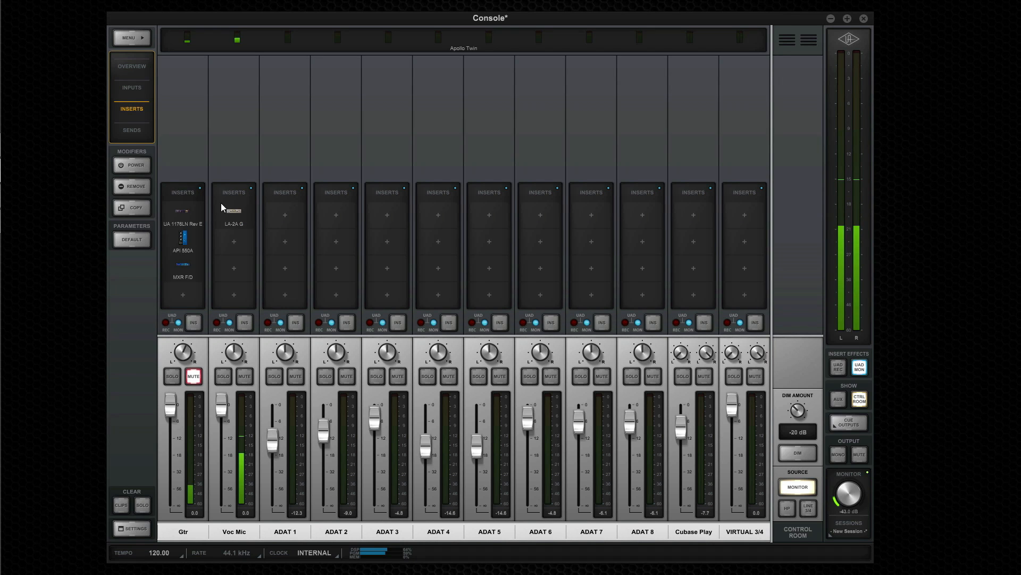
{"action": "double_click", "coordinate": [233, 223]}
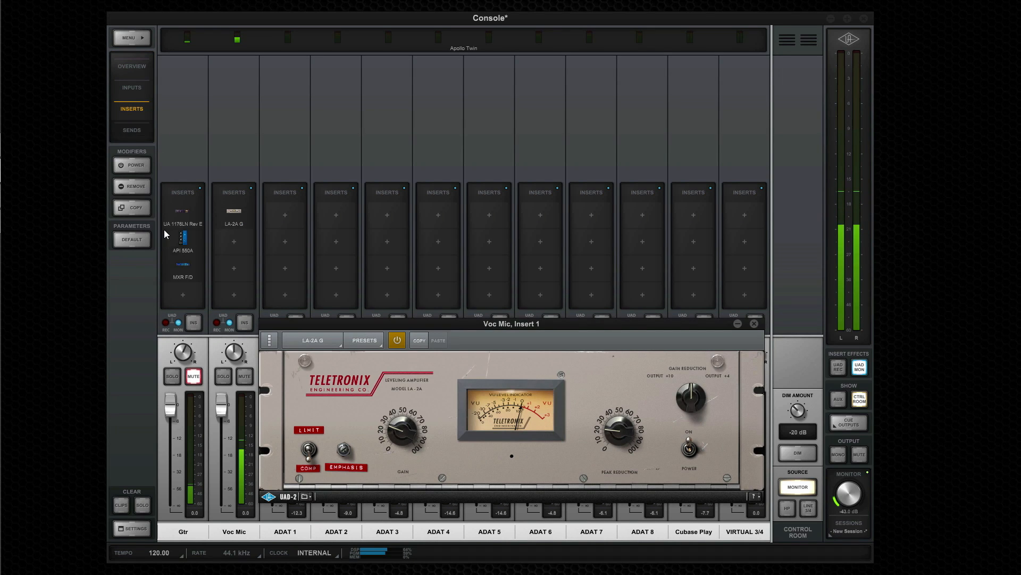
{"action": "left_click", "coordinate": [131, 130]}
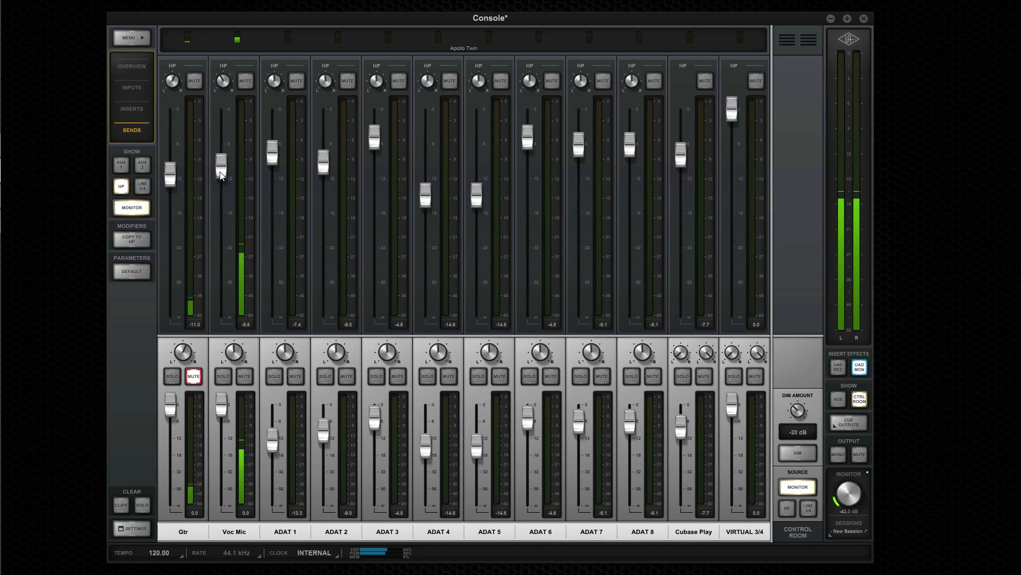
{"action": "left_click_drag", "start_coordinate": [221, 163], "coordinate": [221, 192]}
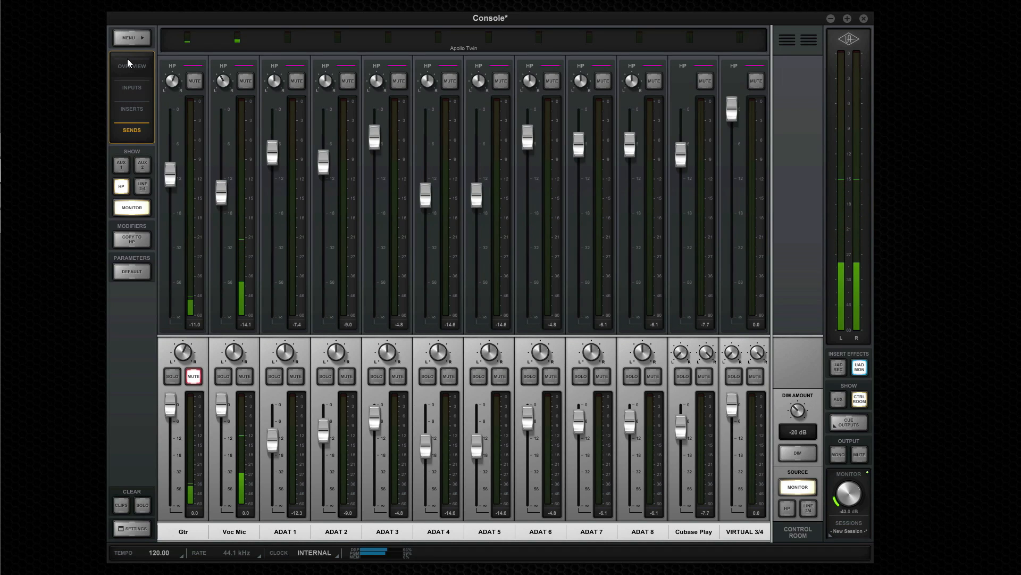
{"action": "left_click", "coordinate": [131, 66]}
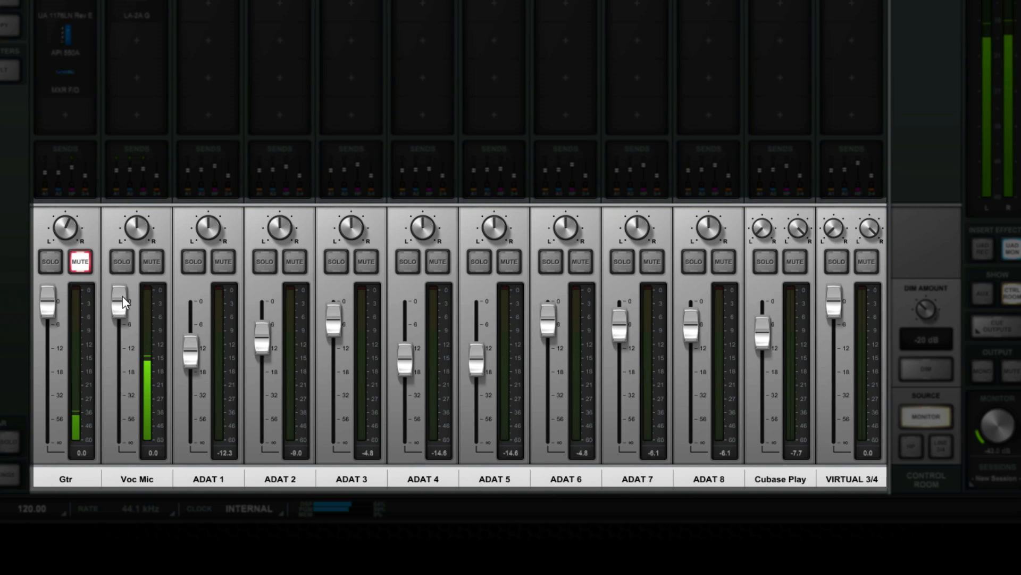
Review channel inserts, then show the Apollo 8 overview with Analog 1–8 and ADAT channels
{"action": "left_click", "coordinate": [71, 67]}
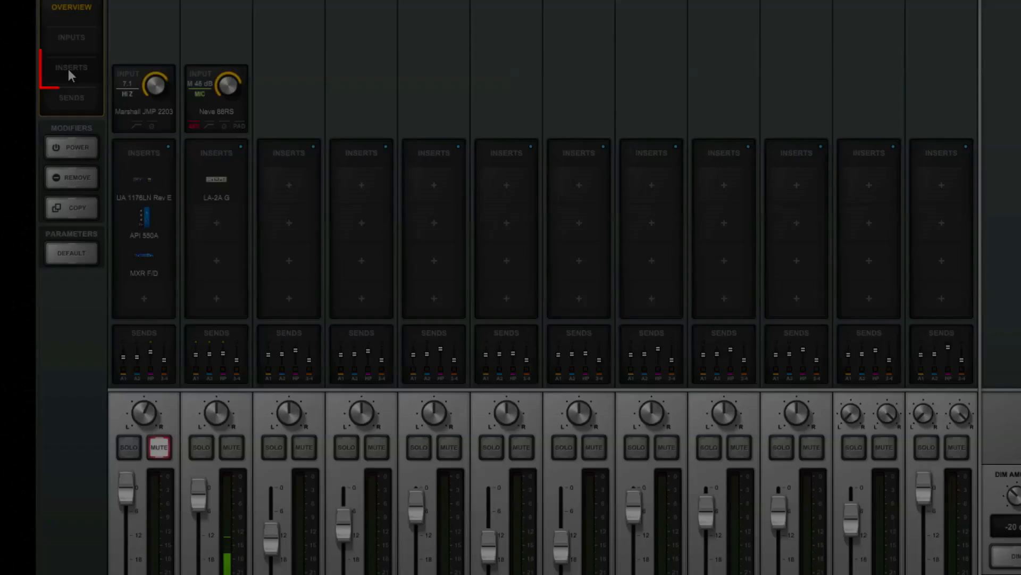
{"action": "left_click", "coordinate": [71, 67]}
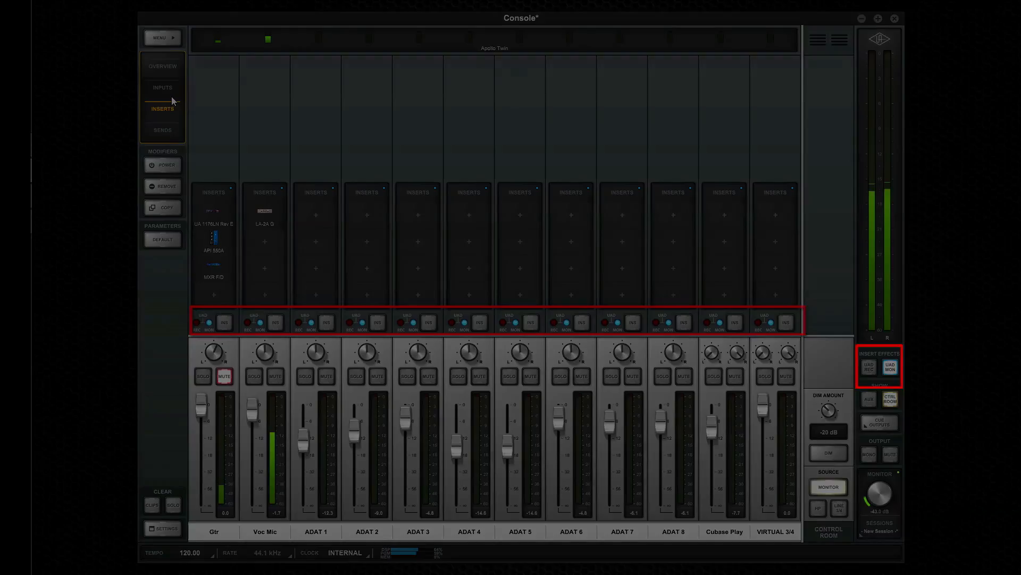
{"action": "left_click", "coordinate": [162, 87]}
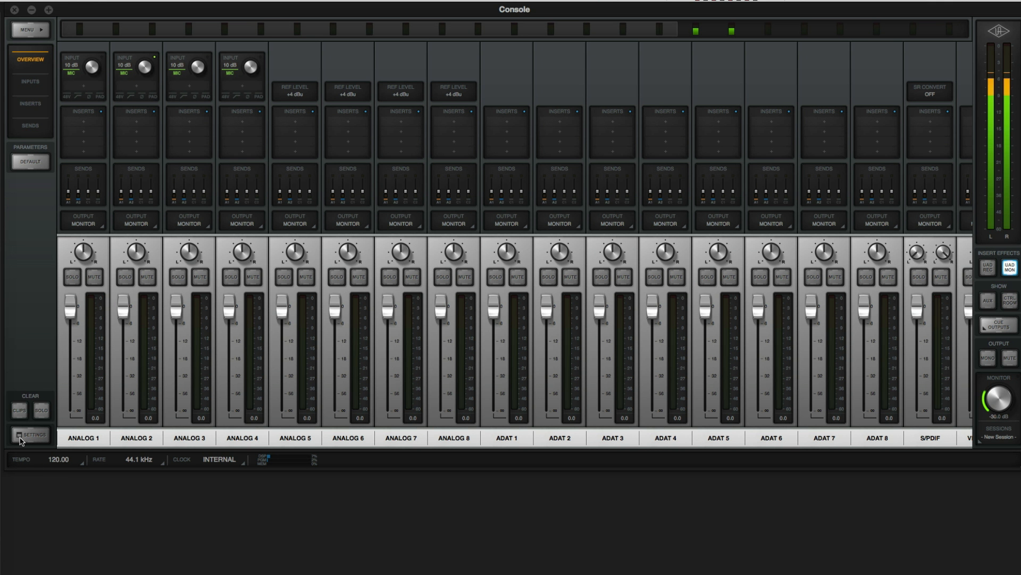
Review the hardware dropdowns: sample rate, digital mirror, monitor level, delay compensation, alt monitors, FCN
{"action": "left_click", "coordinate": [30, 435]}
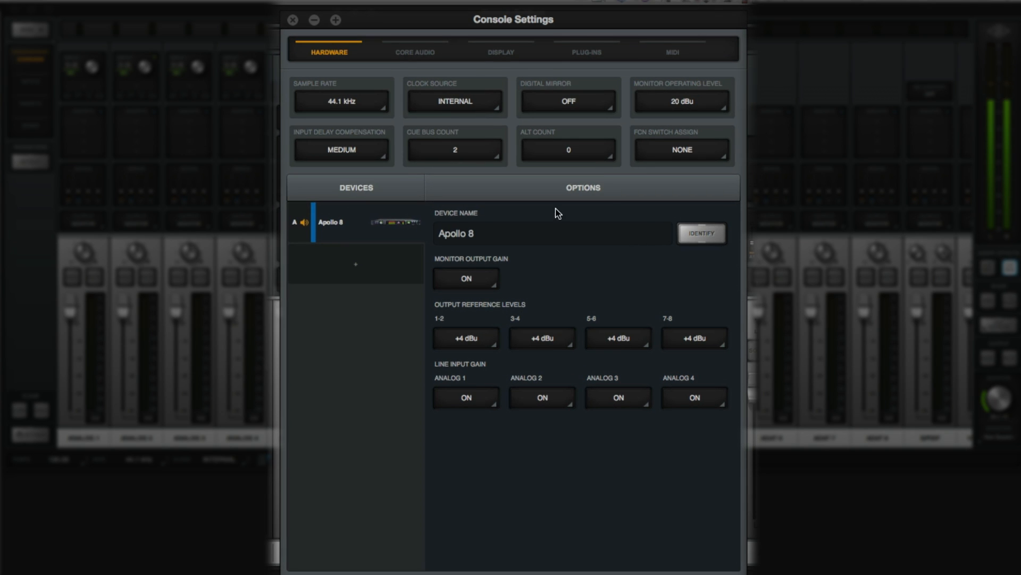
{"action": "left_click", "coordinate": [340, 101]}
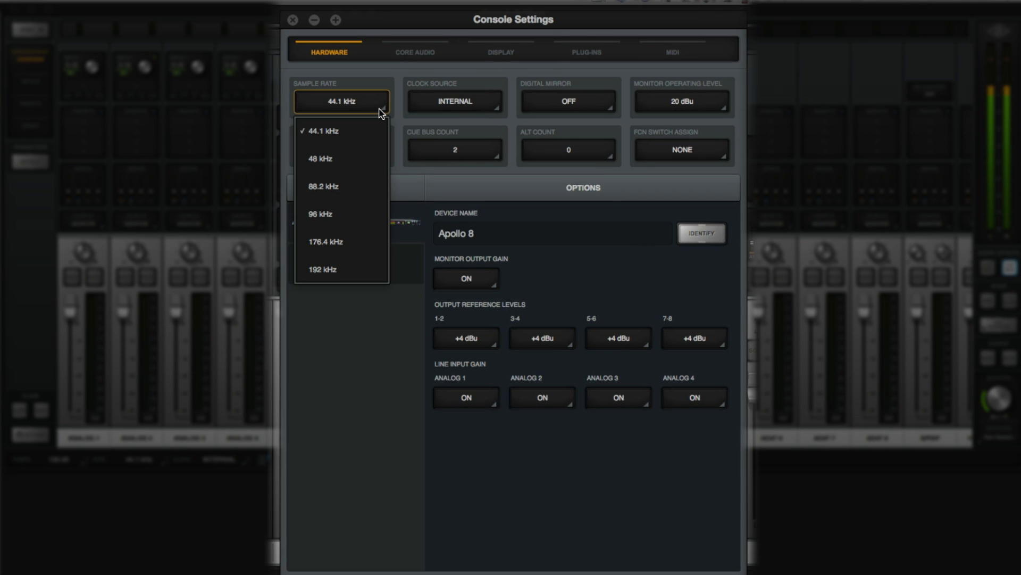
{"action": "left_click", "coordinate": [568, 100]}
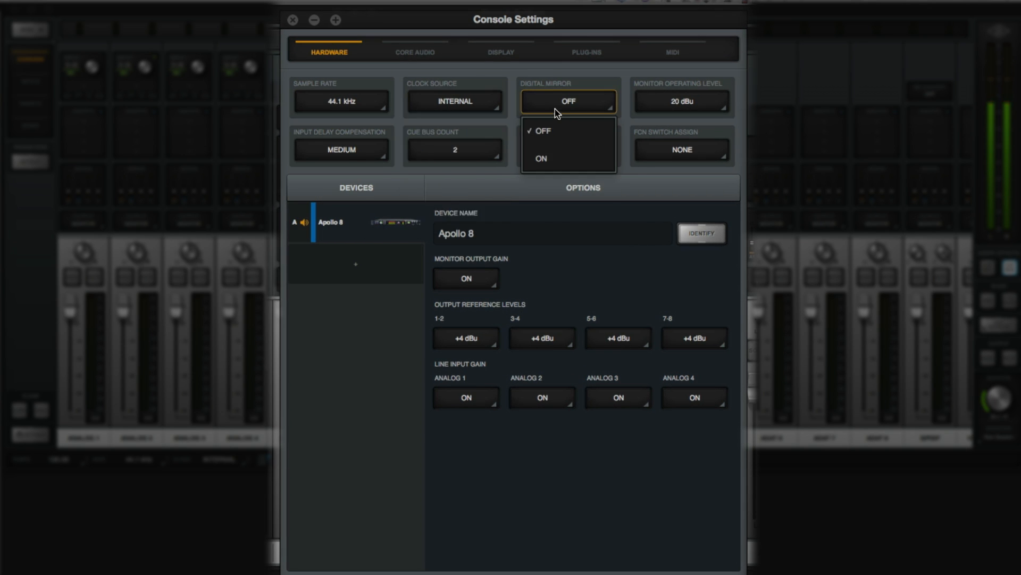
{"action": "left_click", "coordinate": [681, 101]}
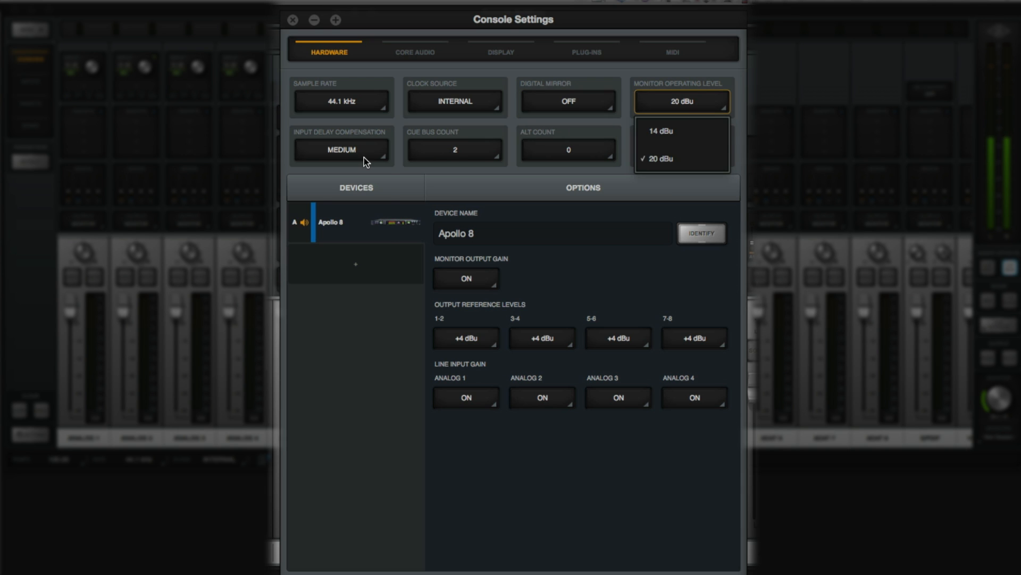
{"action": "left_click", "coordinate": [342, 149]}
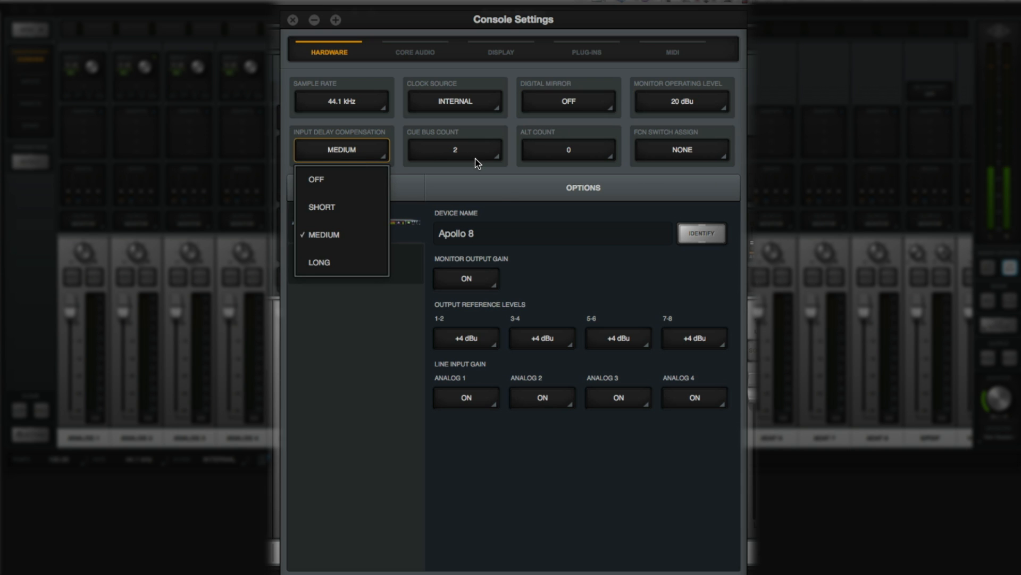
{"action": "left_click", "coordinate": [568, 149]}
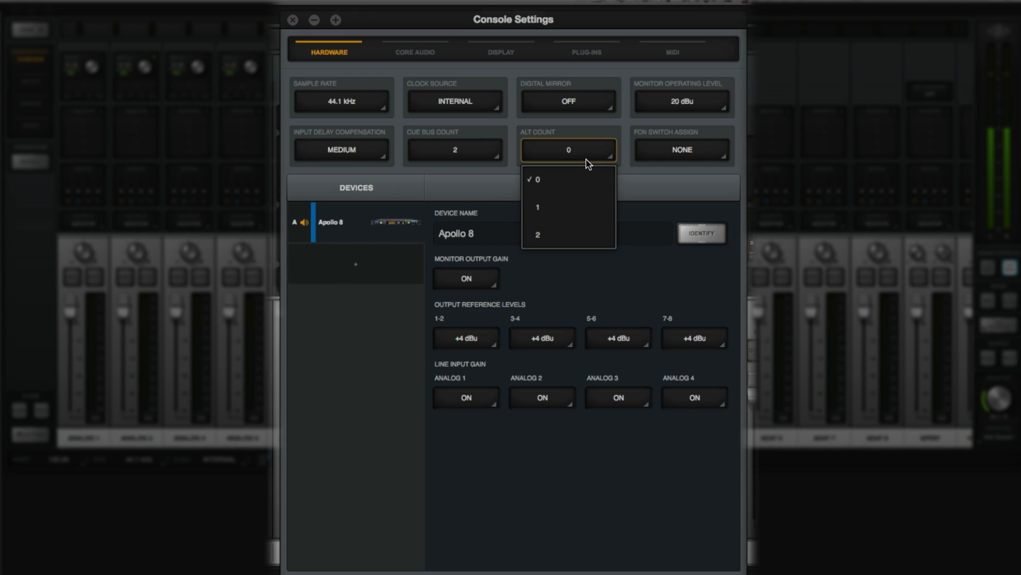
{"action": "left_click", "coordinate": [682, 149]}
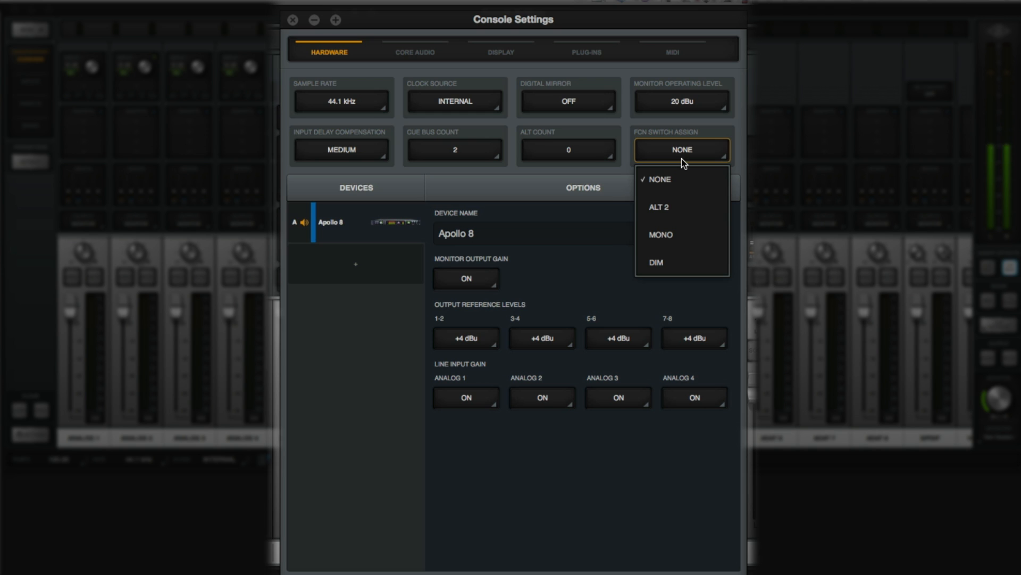
{"action": "left_click", "coordinate": [659, 179]}
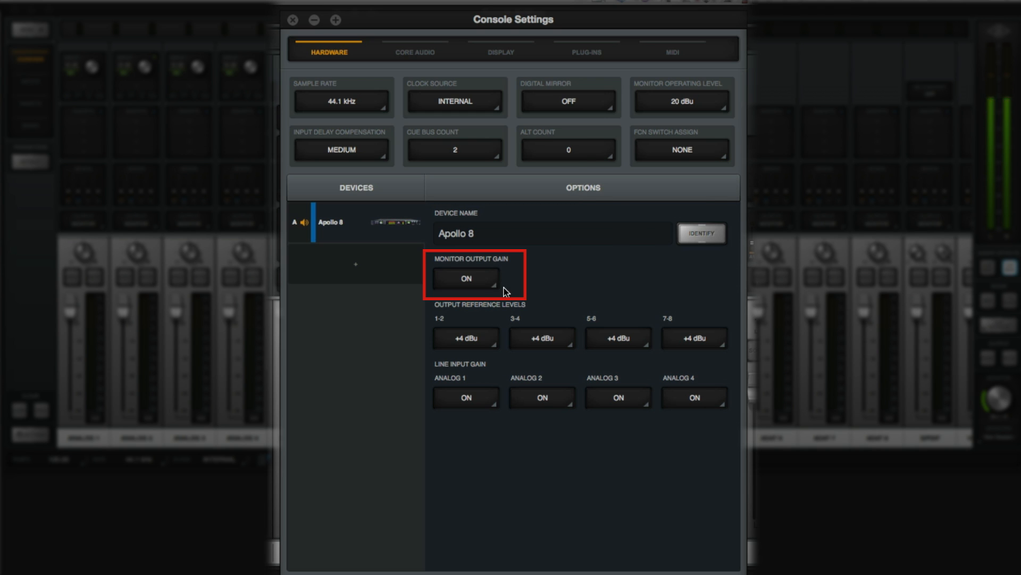
Set Monitor Output Gain and Analog 1 Line Input Gain to BYPASS
{"action": "left_click", "coordinate": [466, 279]}
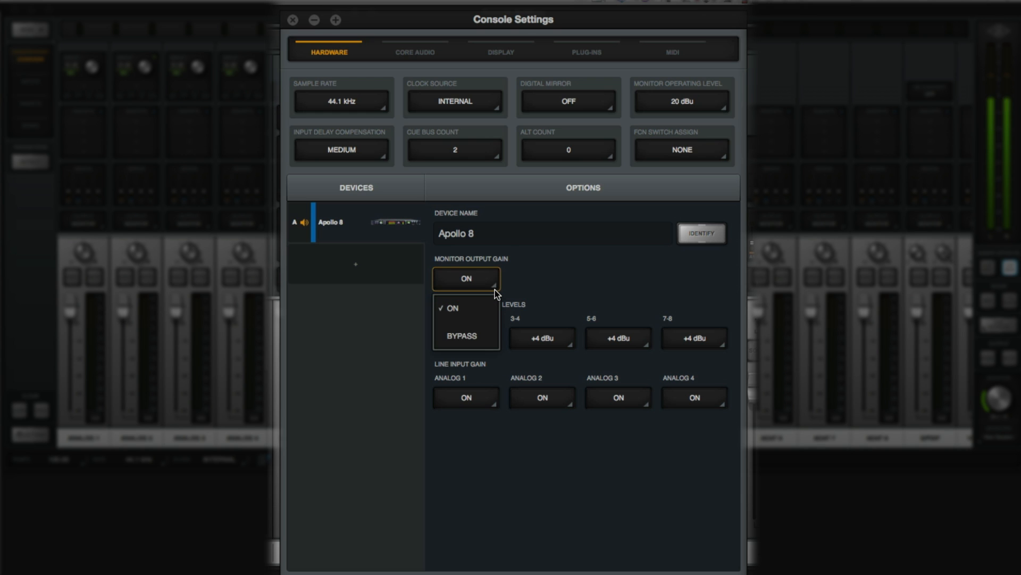
{"action": "mouse_move", "coordinate": [466, 335]}
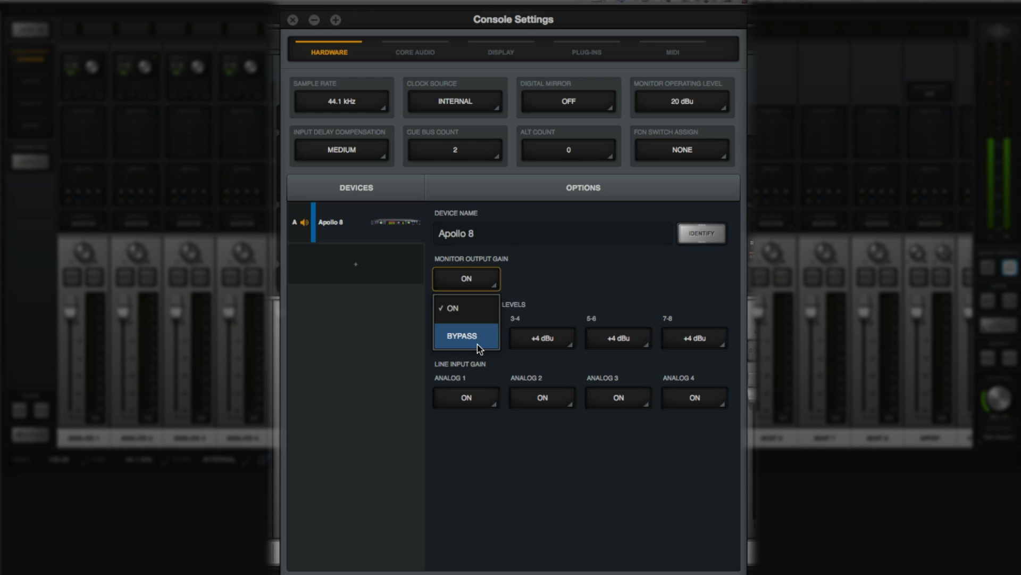
{"action": "left_click", "coordinate": [465, 336]}
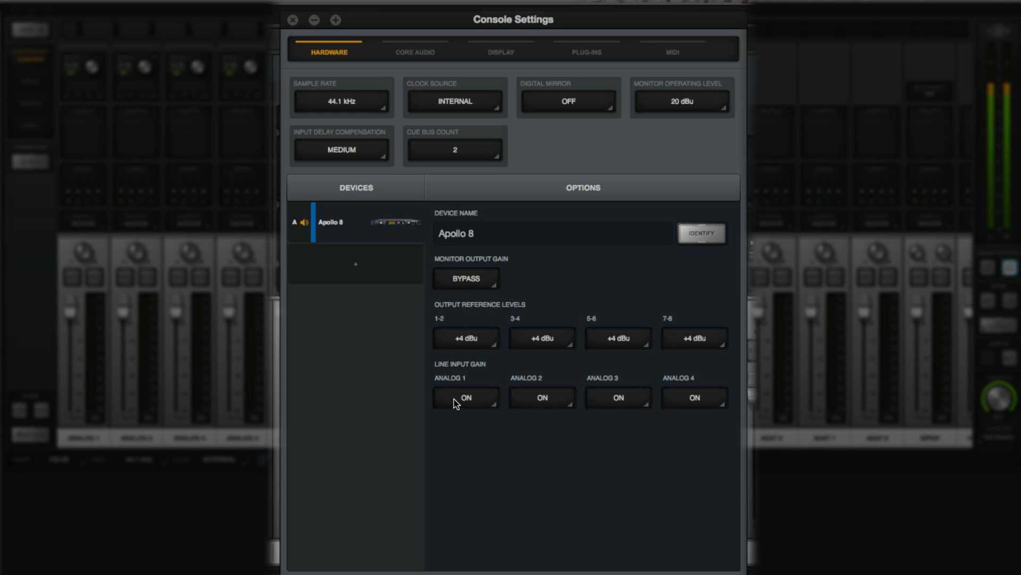
{"action": "left_click", "coordinate": [466, 397]}
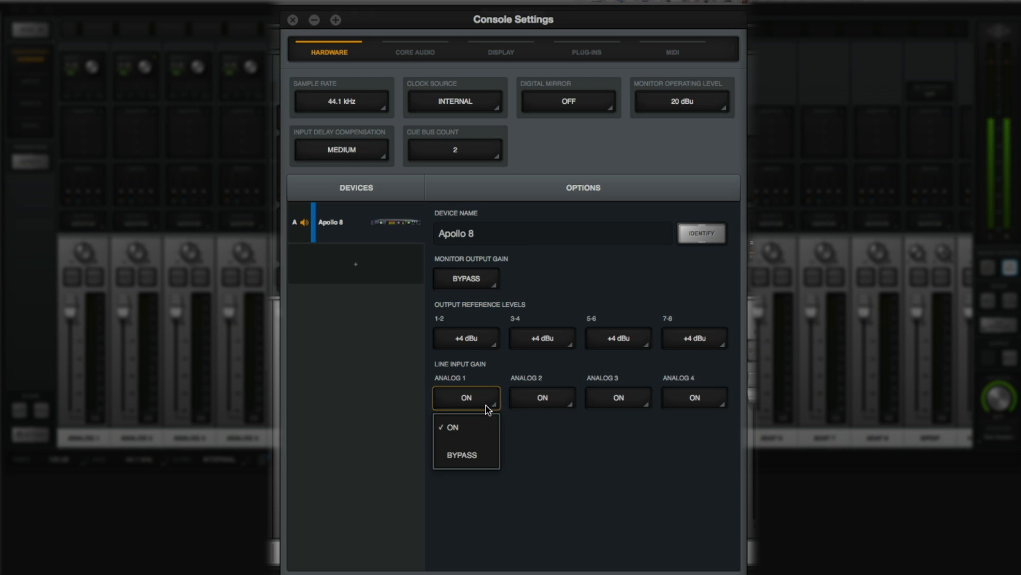
{"action": "left_click", "coordinate": [462, 455]}
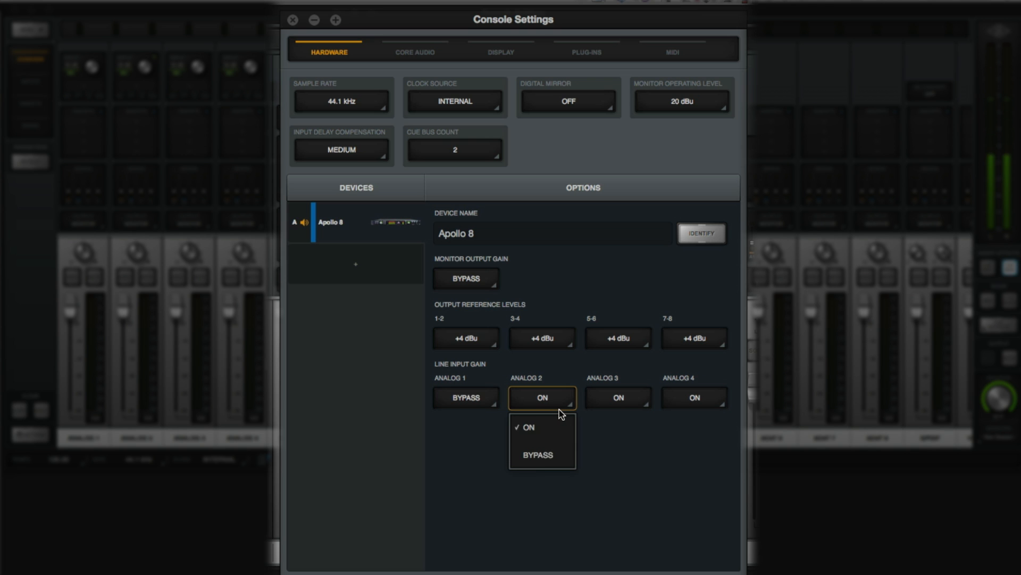
{"action": "left_click", "coordinate": [415, 52]}
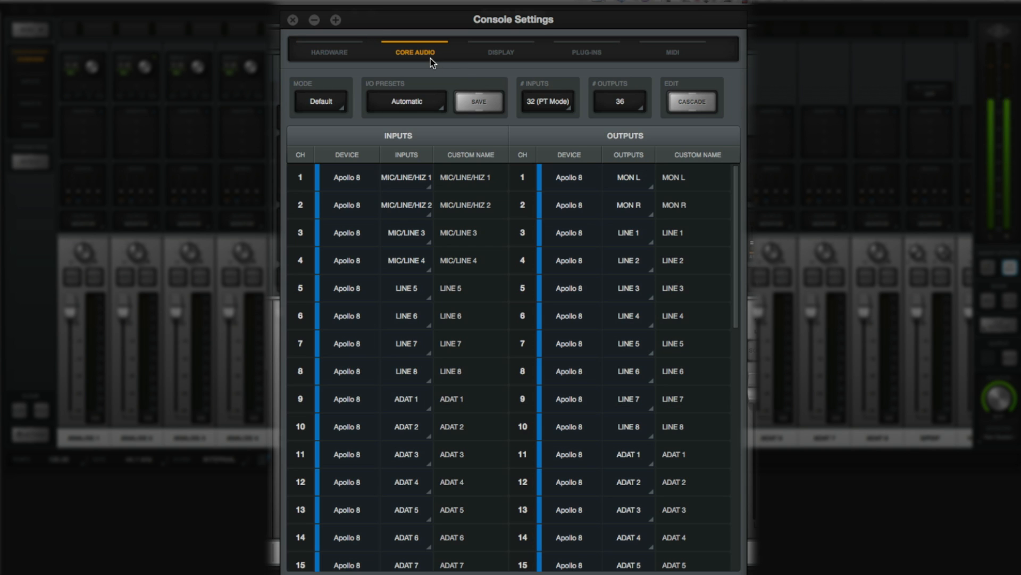
{"action": "mouse_move", "coordinate": [337, 74]}
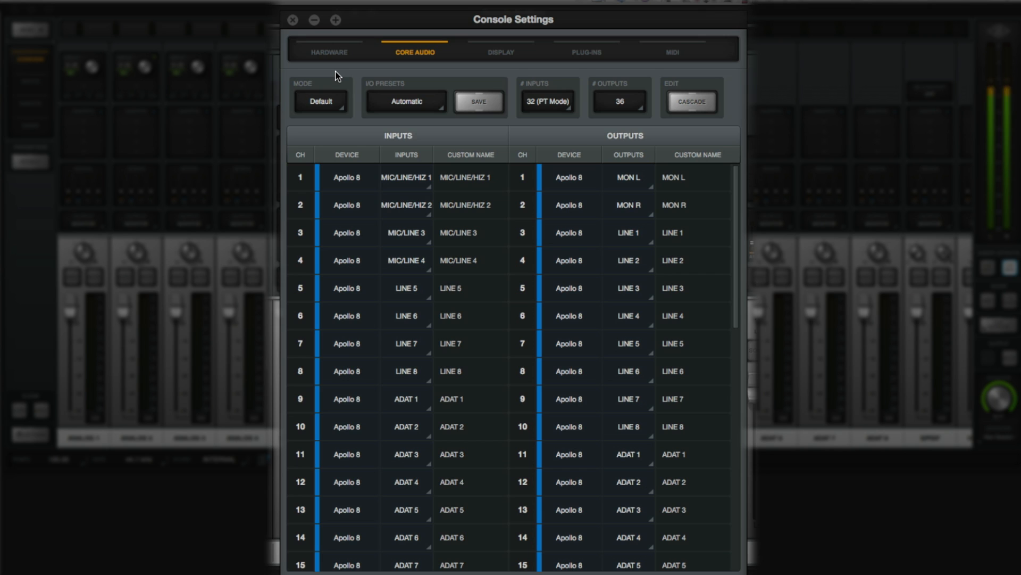
Review the display and metering settings, then show the plug-in authorization list
{"action": "left_click", "coordinate": [500, 52]}
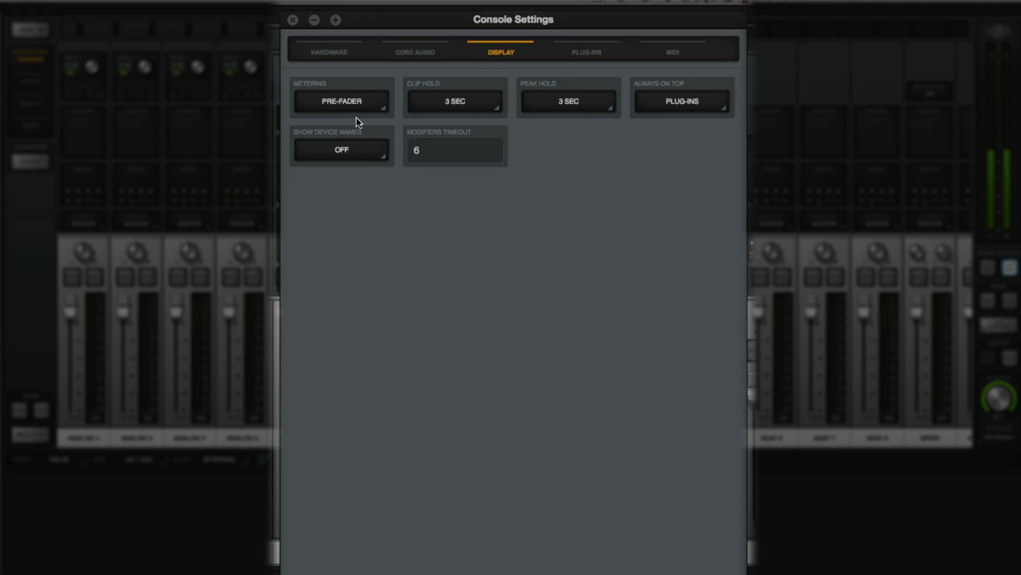
{"action": "mouse_move", "coordinate": [445, 120]}
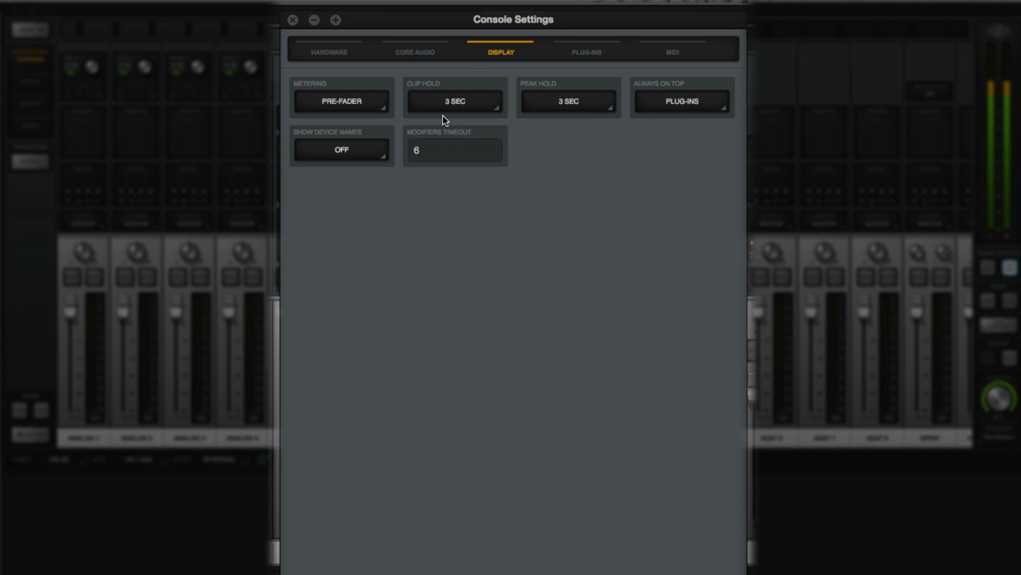
{"action": "mouse_move", "coordinate": [715, 115]}
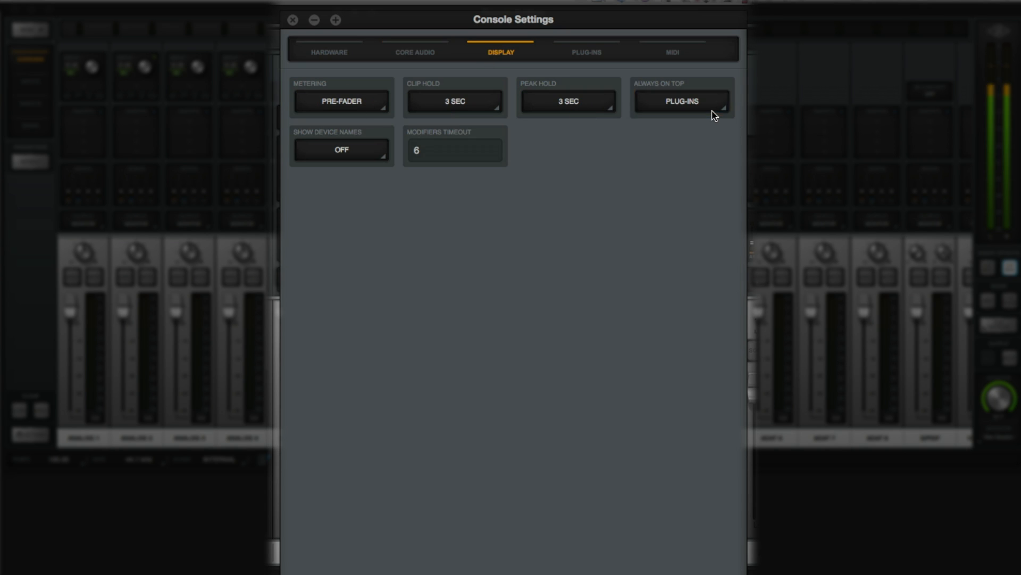
{"action": "mouse_move", "coordinate": [413, 163]}
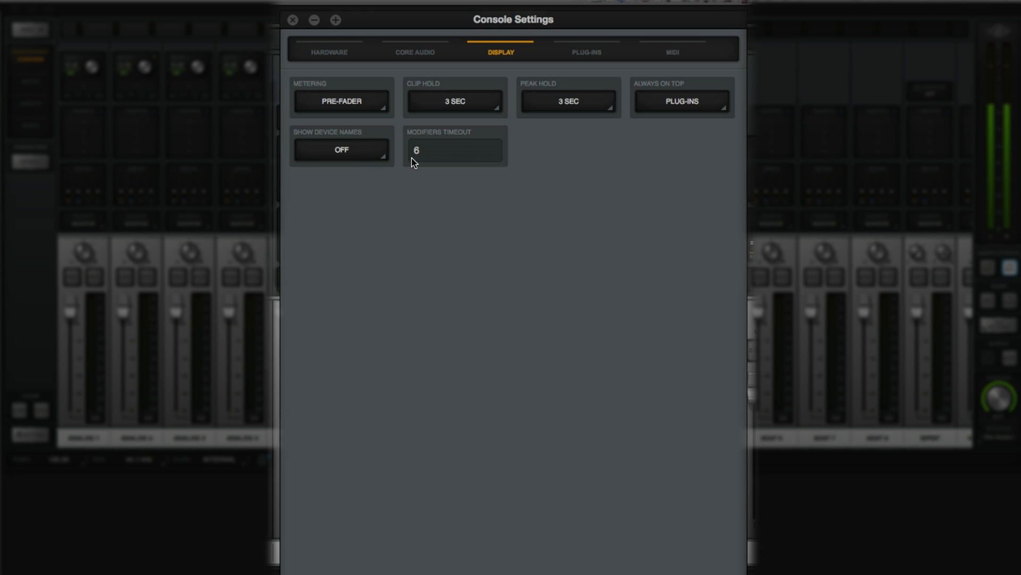
{"action": "left_click", "coordinate": [586, 52]}
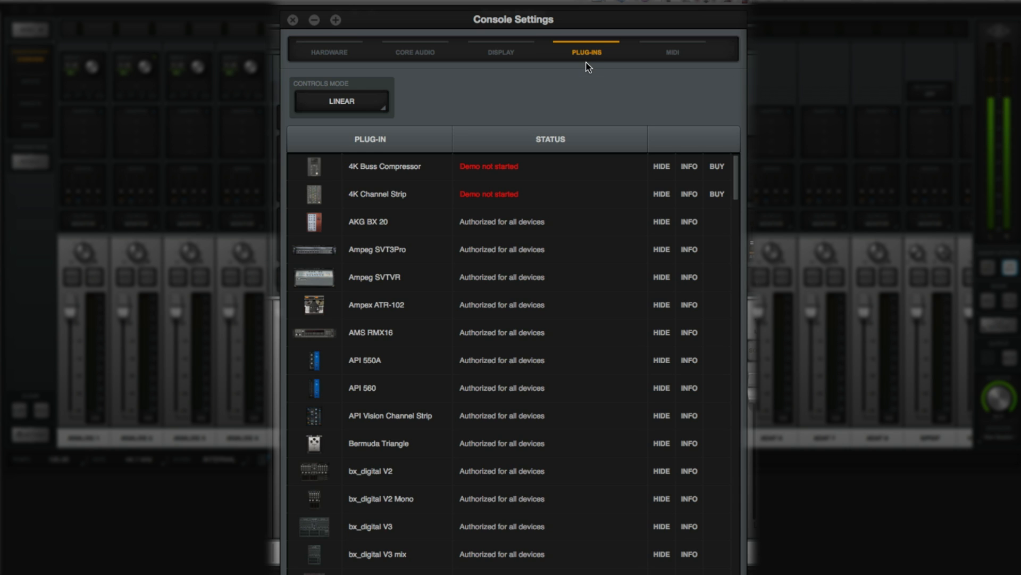
Hide both unauthorized 4K demo plug-ins and set the MIDI device to KARMA
{"action": "left_click", "coordinate": [341, 101]}
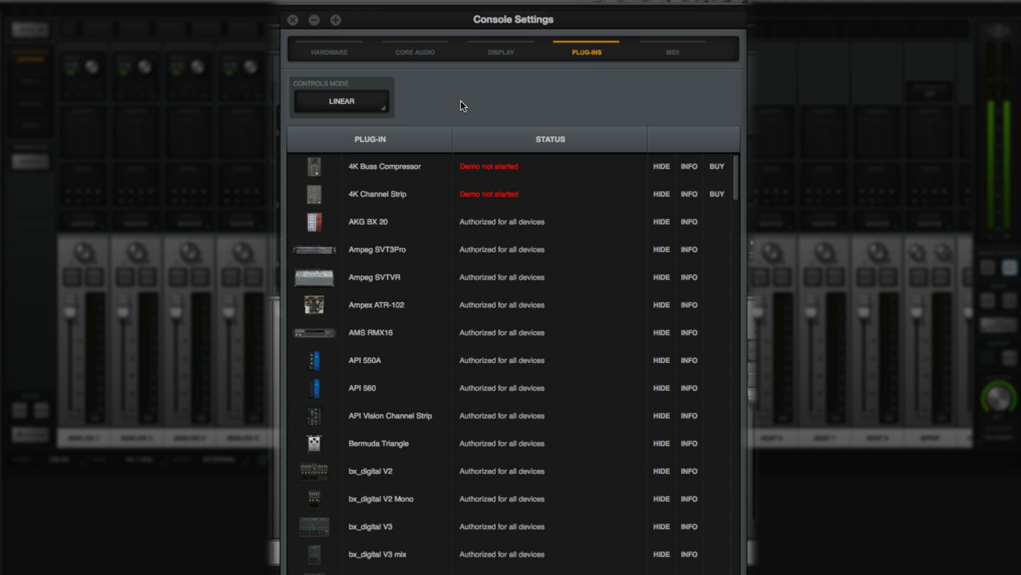
{"action": "left_click", "coordinate": [661, 166]}
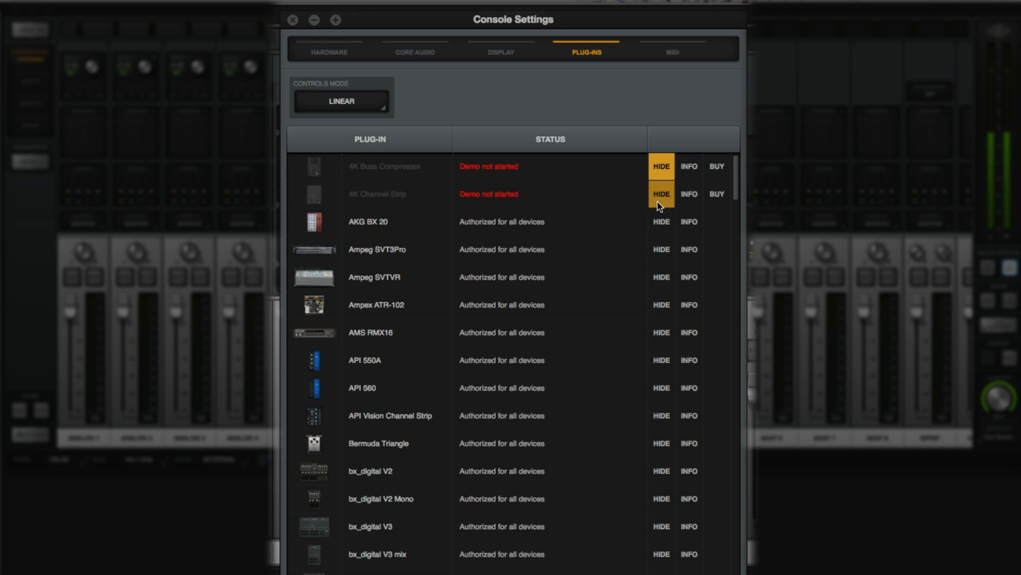
{"action": "left_click", "coordinate": [673, 52]}
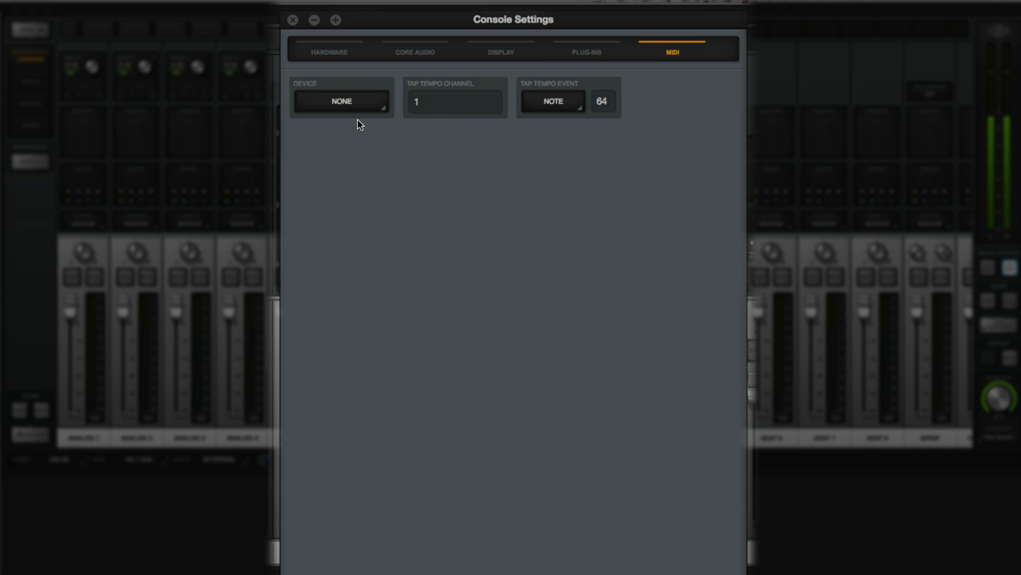
{"action": "left_click", "coordinate": [342, 102]}
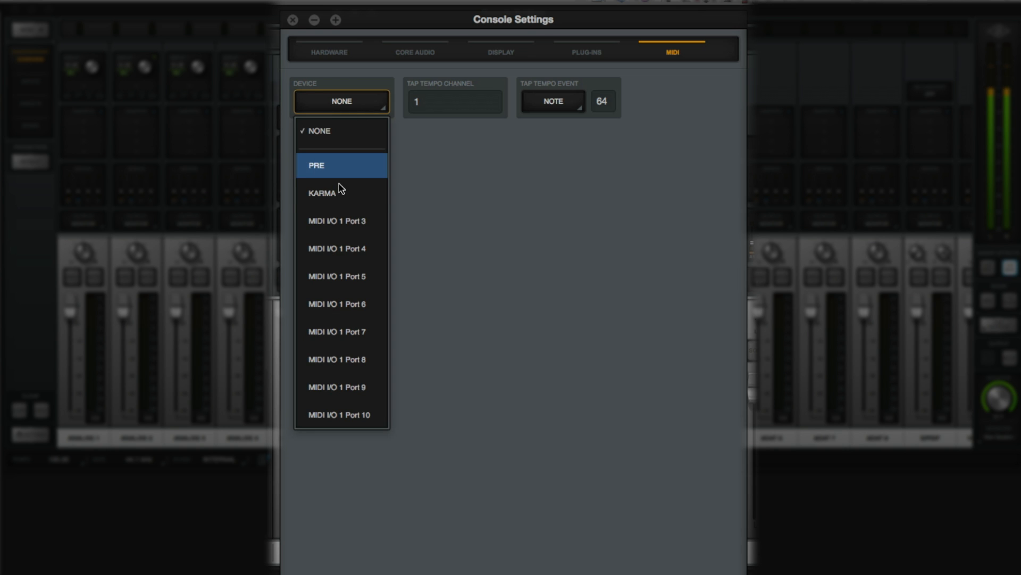
{"action": "left_click", "coordinate": [340, 193]}
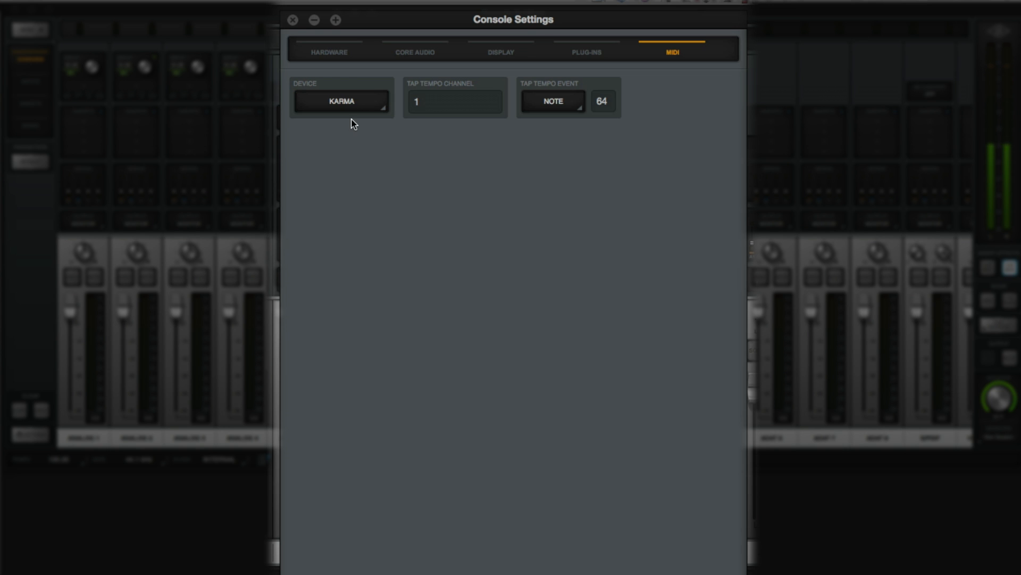
{"action": "left_click", "coordinate": [328, 52]}
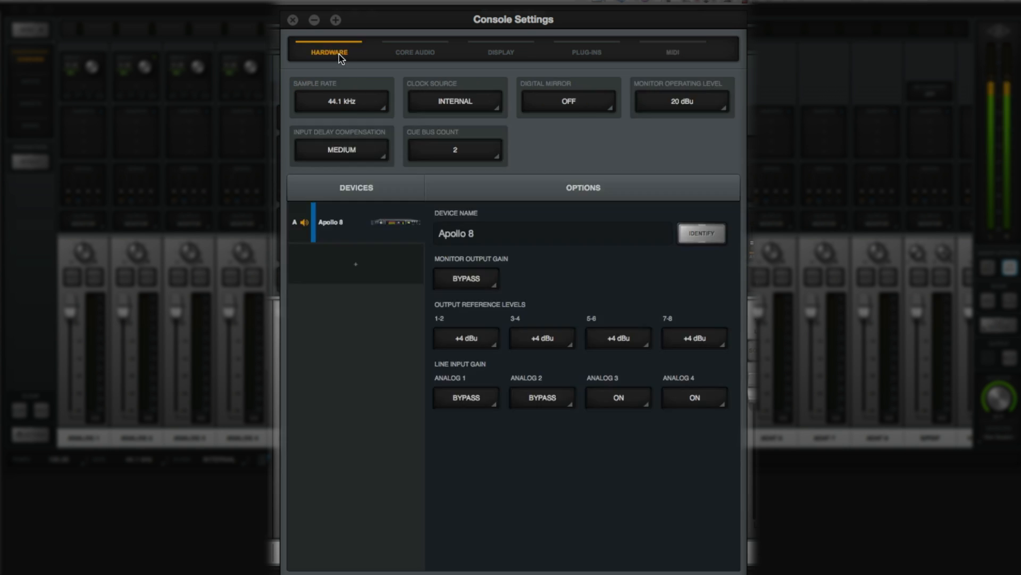
{"action": "mouse_move", "coordinate": [671, 155]}
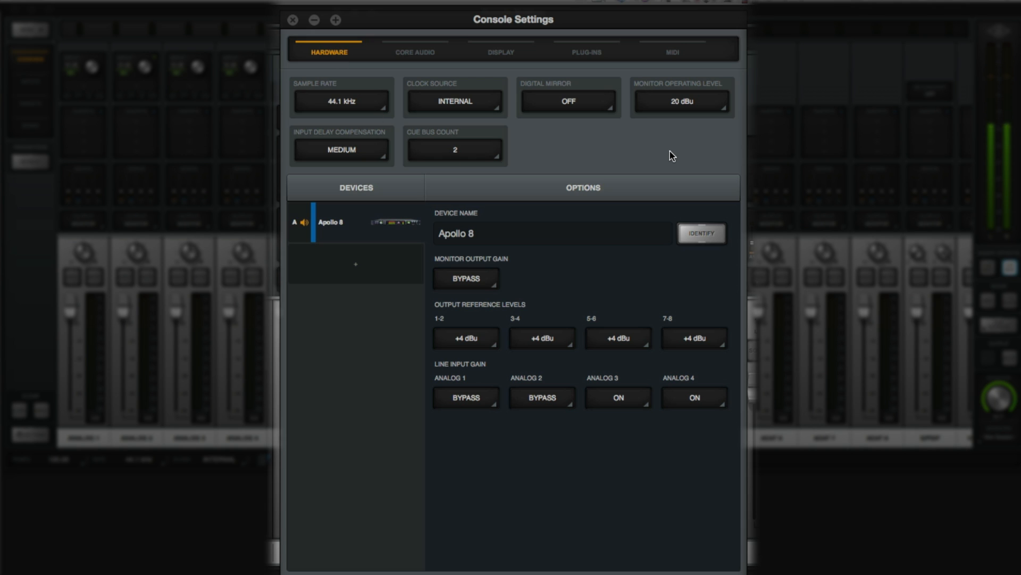
Set Input Delay Compensation to OFF in the hardware settings
{"action": "left_click", "coordinate": [340, 149]}
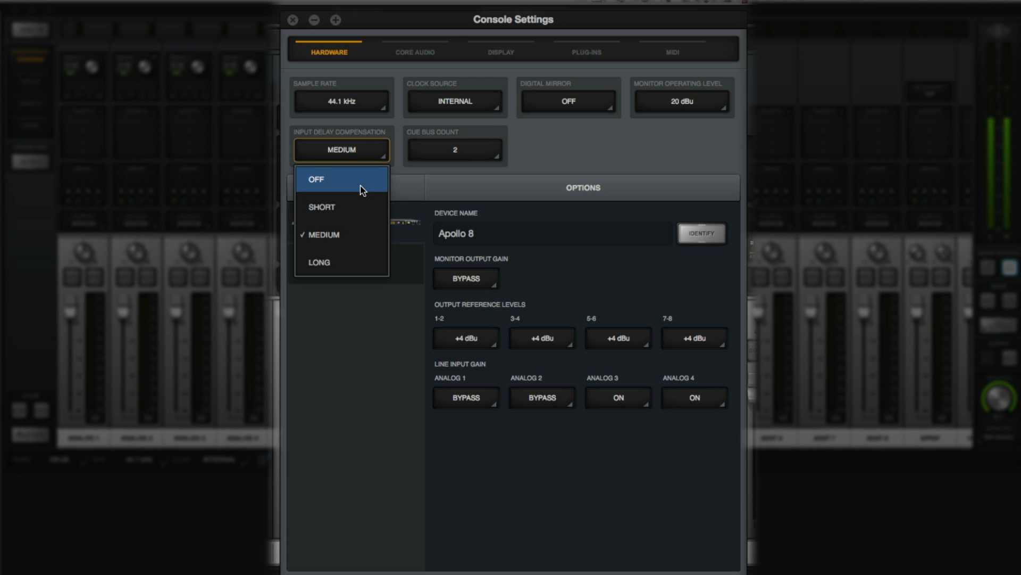
{"action": "left_click", "coordinate": [316, 179]}
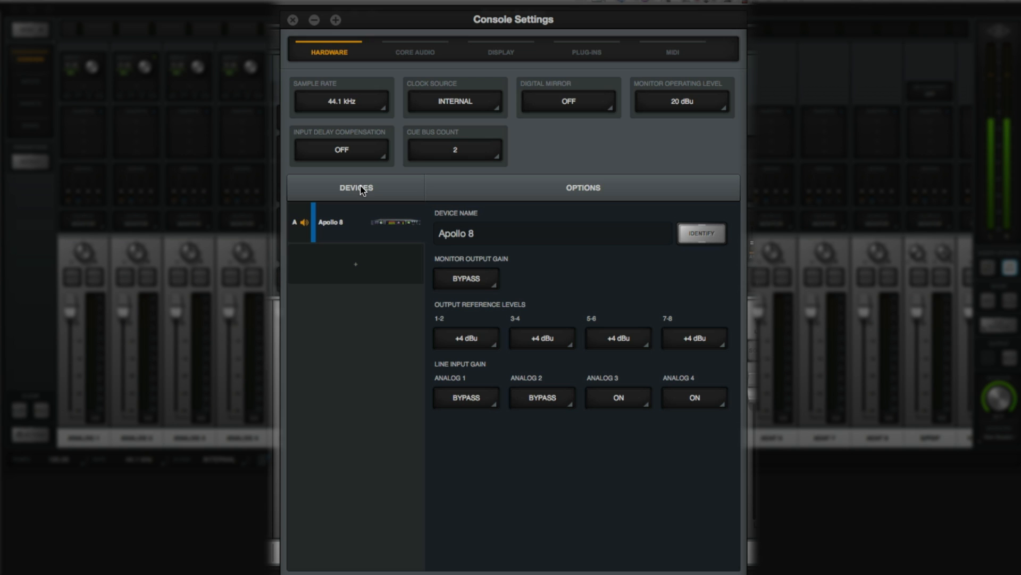
{"action": "mouse_move", "coordinate": [571, 162]}
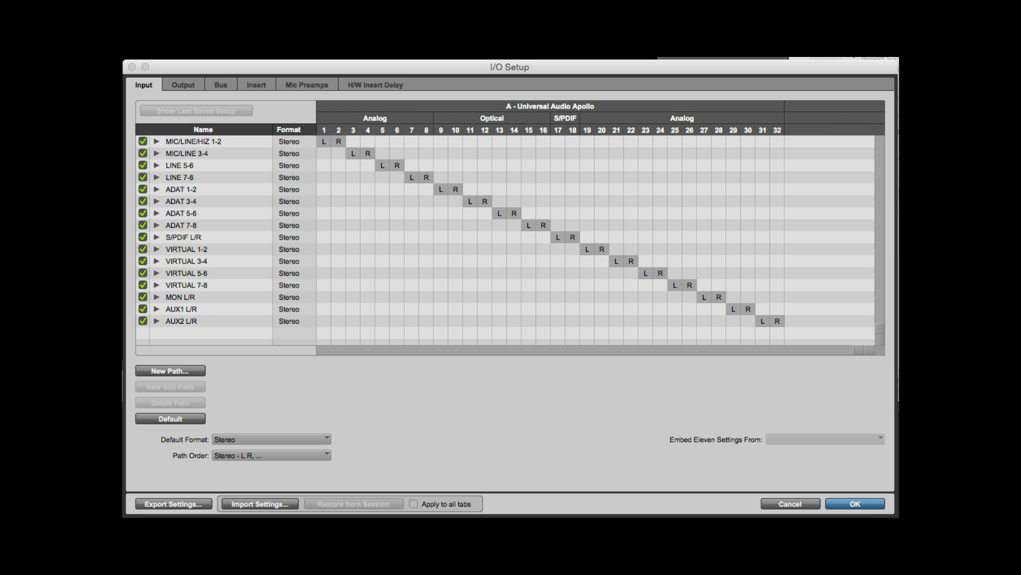
View Pro Tools' I/O Setup Input tab listing the Apollo paths and virtual stereo pairs
{"action": "left_click", "coordinate": [183, 84]}
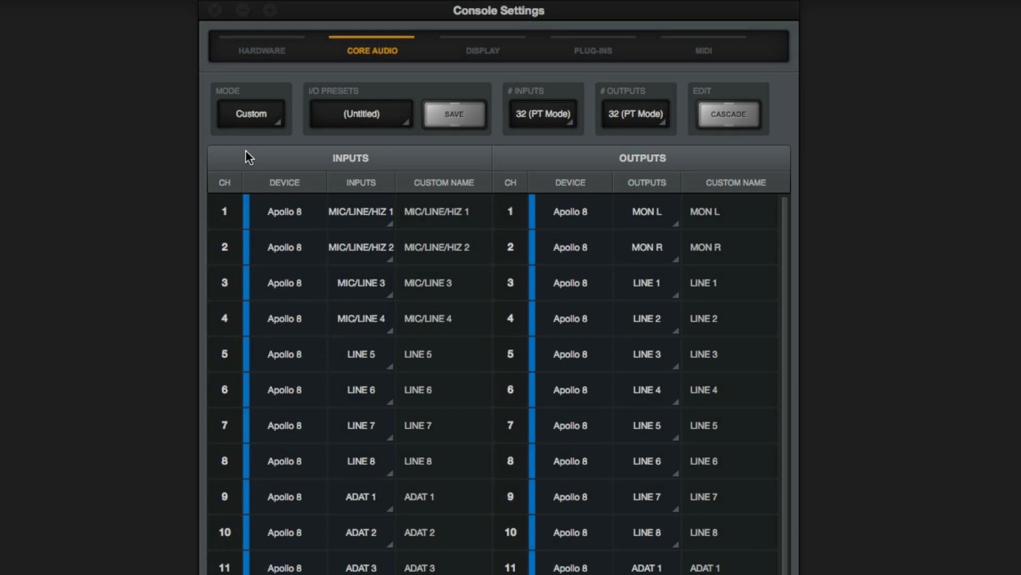
{"action": "mouse_move", "coordinate": [298, 156]}
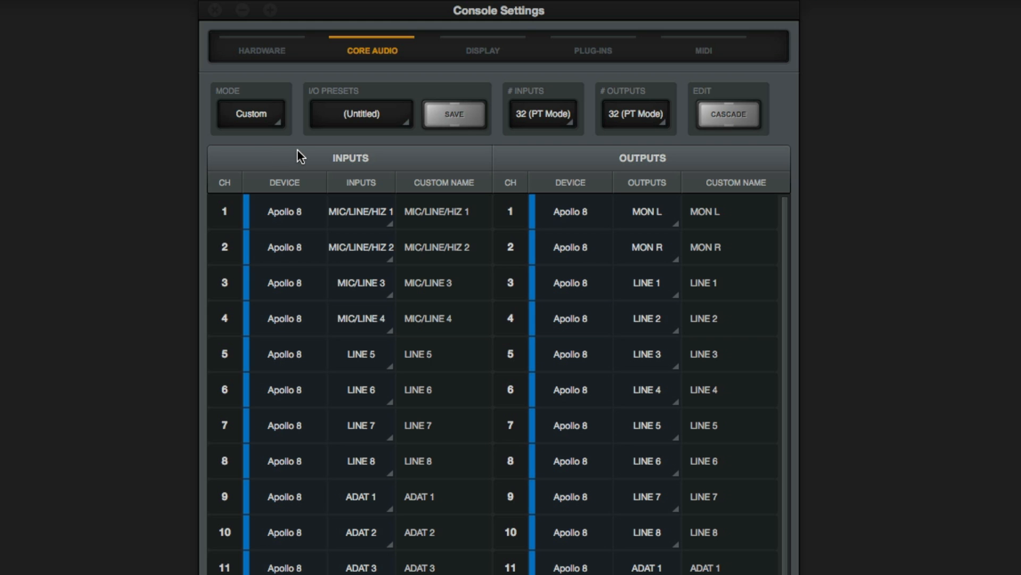
{"action": "left_click", "coordinate": [250, 113]}
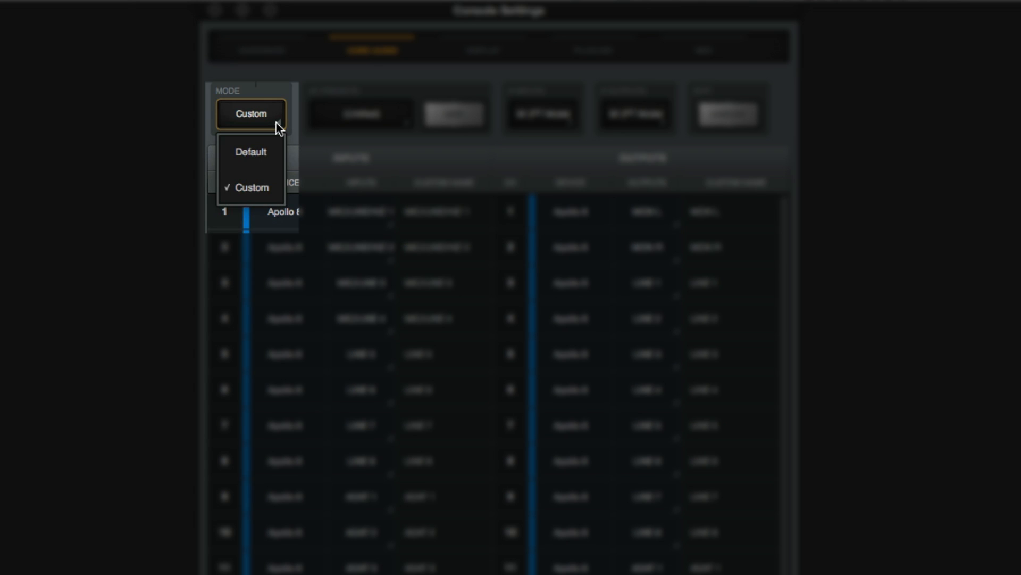
{"action": "left_click", "coordinate": [250, 152]}
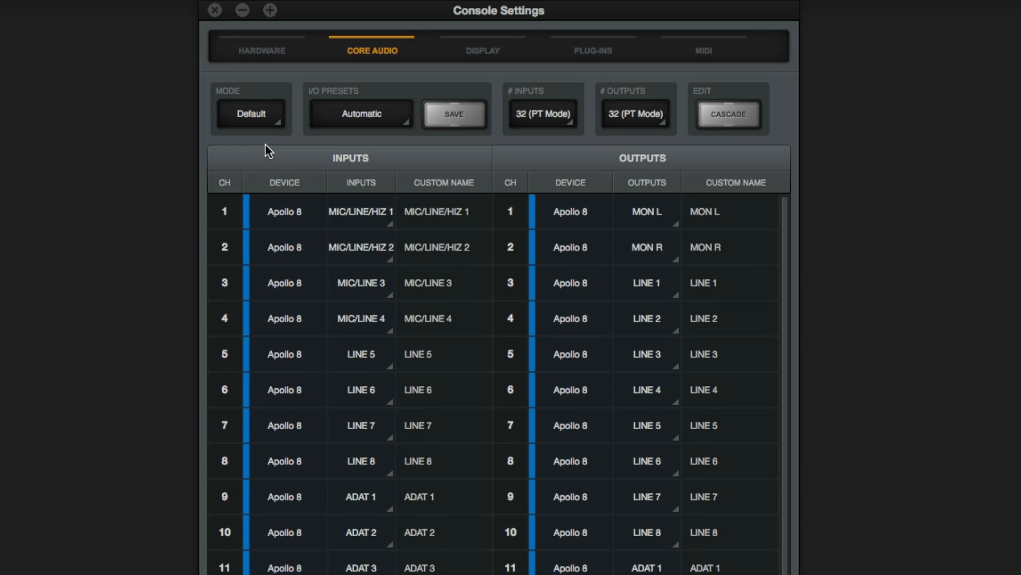
{"action": "left_click", "coordinate": [636, 114]}
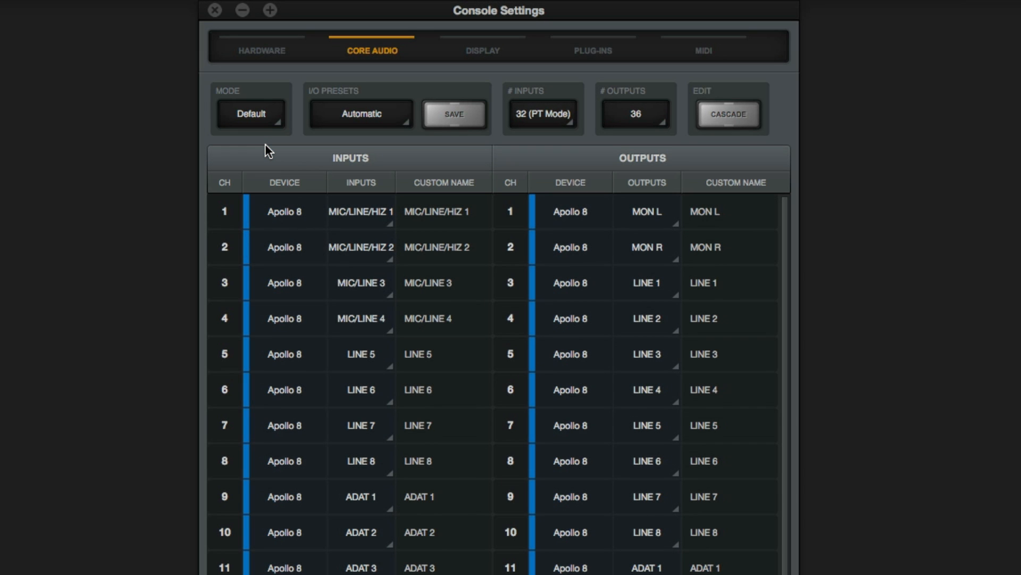
{"action": "mouse_move", "coordinate": [279, 145]}
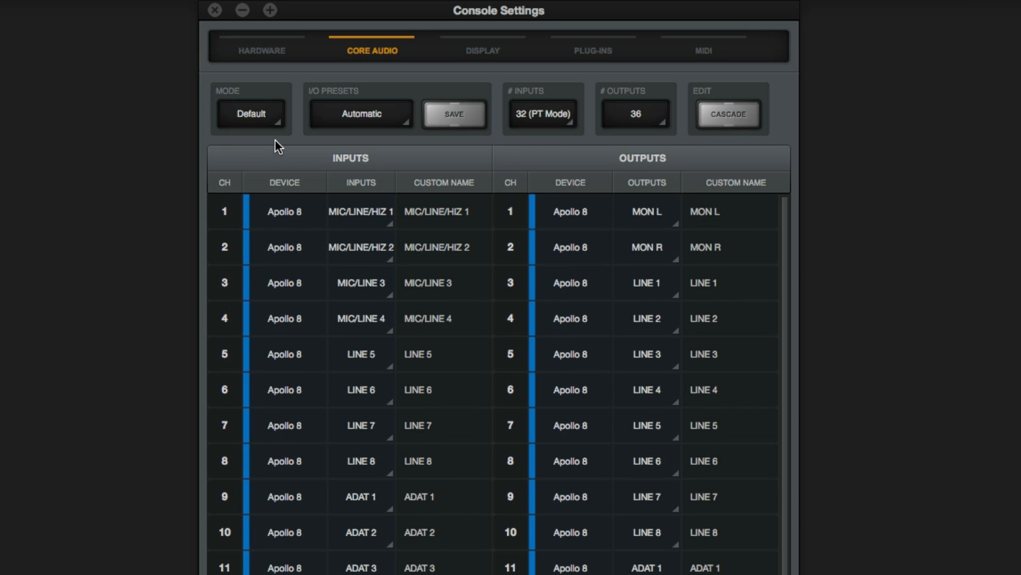
{"action": "left_click", "coordinate": [635, 113]}
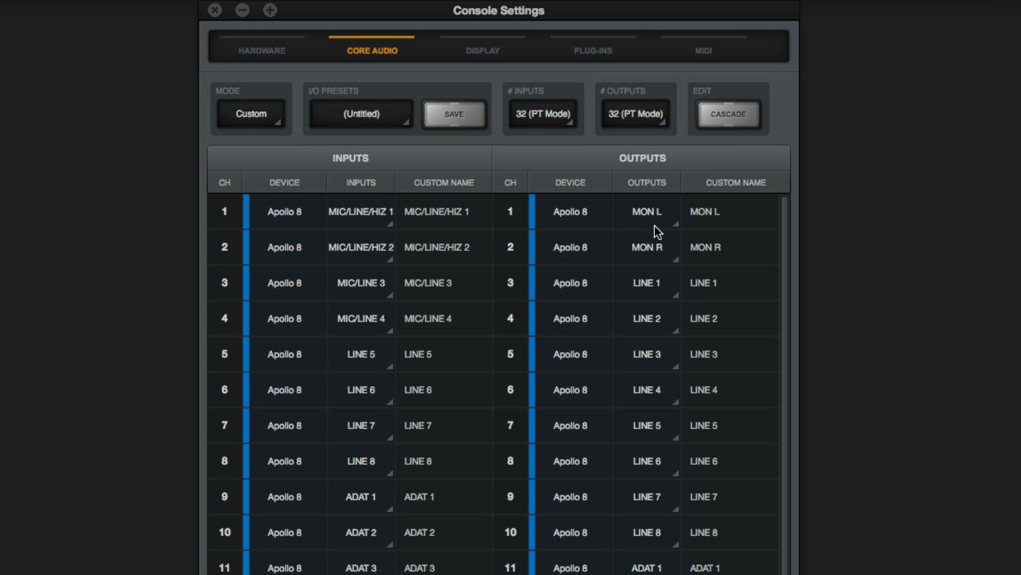
{"action": "left_click", "coordinate": [361, 114]}
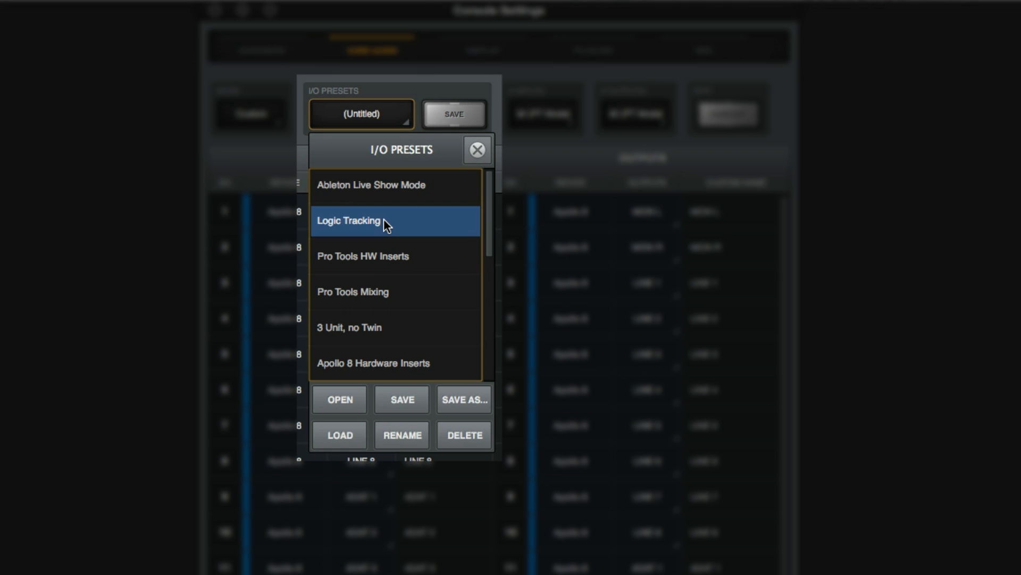
{"action": "left_click", "coordinate": [363, 255]}
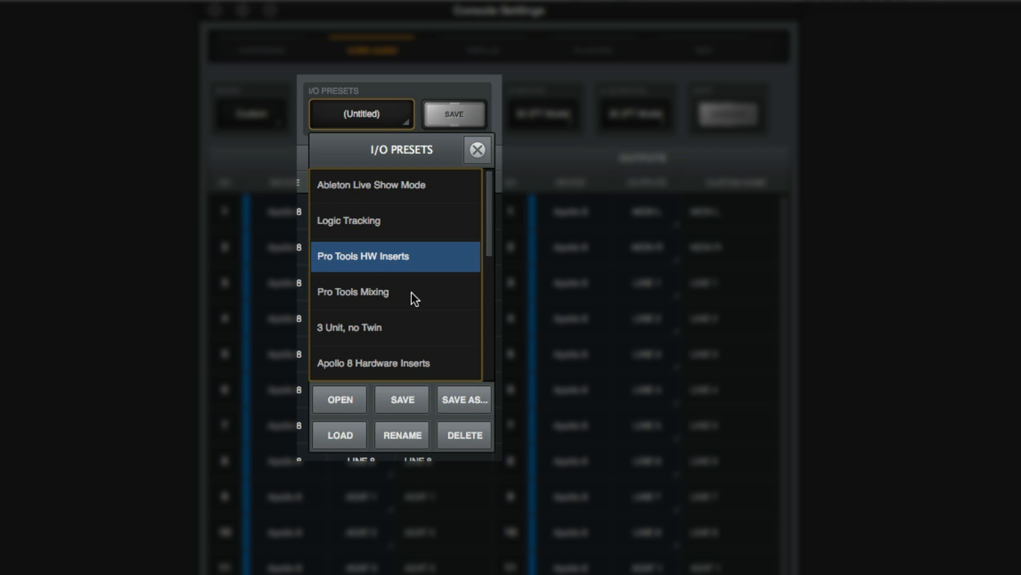
{"action": "left_click", "coordinate": [353, 291]}
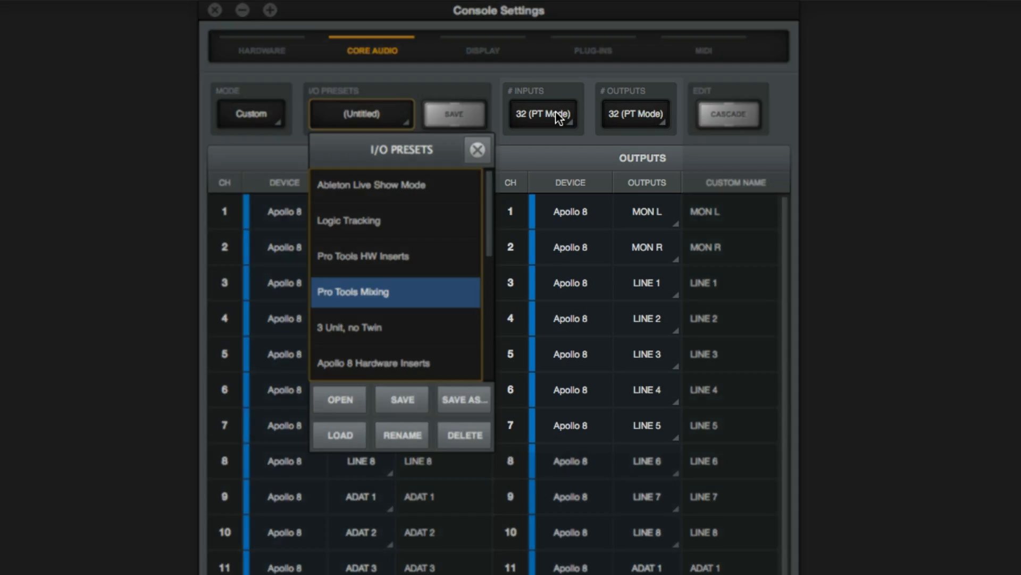
{"action": "left_click", "coordinate": [542, 113]}
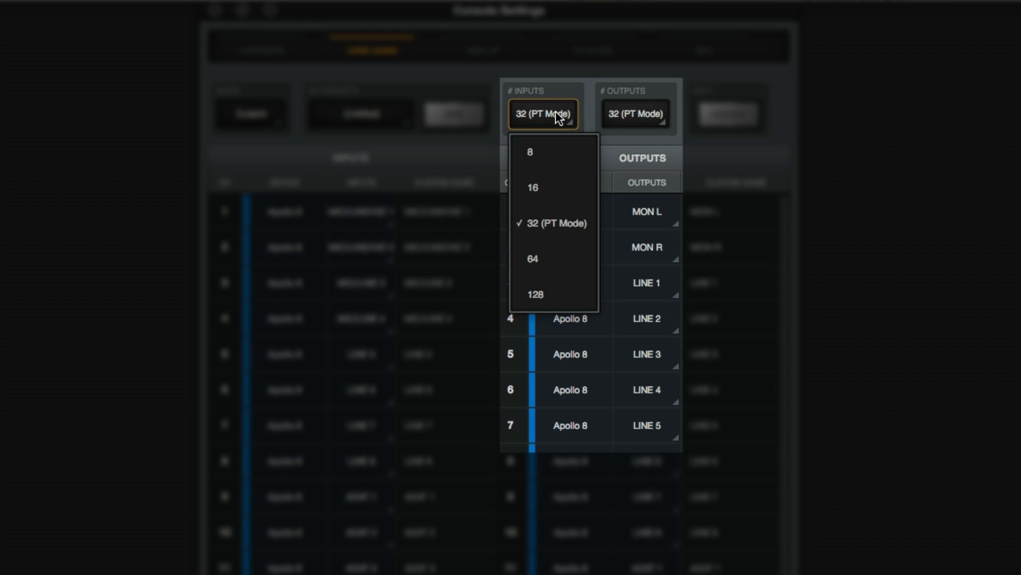
{"action": "mouse_move", "coordinate": [658, 123]}
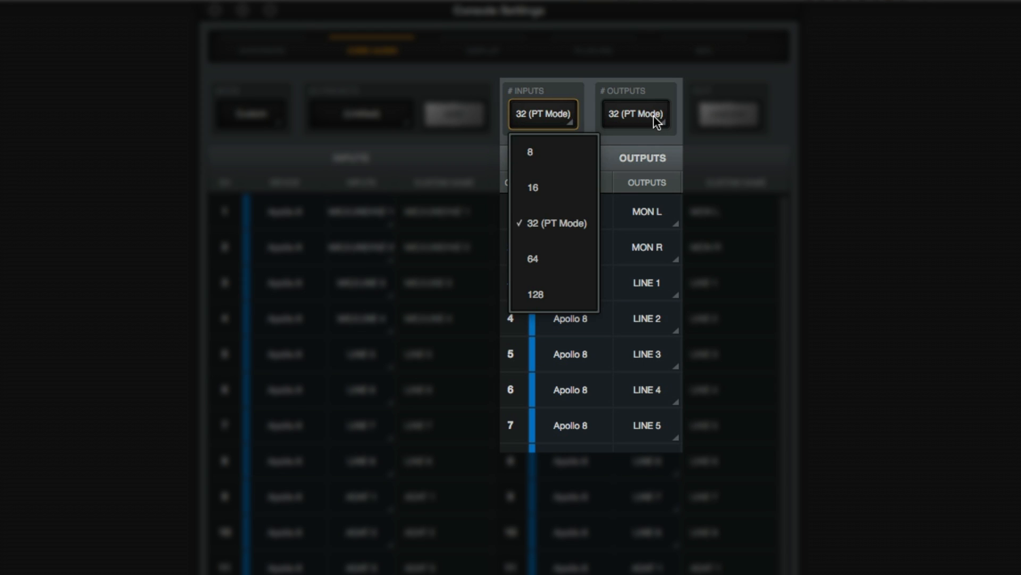
{"action": "left_click", "coordinate": [635, 114]}
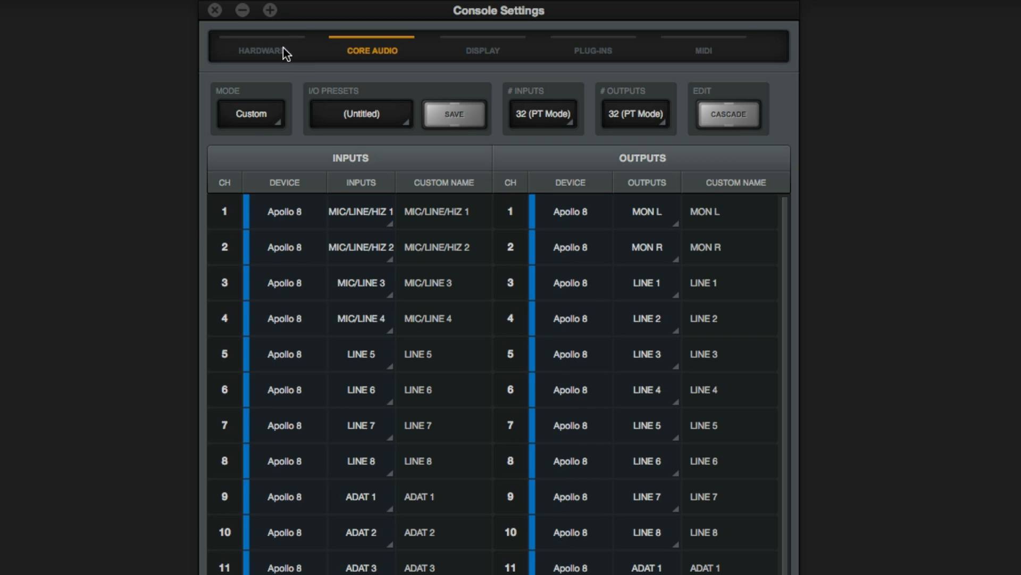
{"action": "mouse_move", "coordinate": [366, 55]}
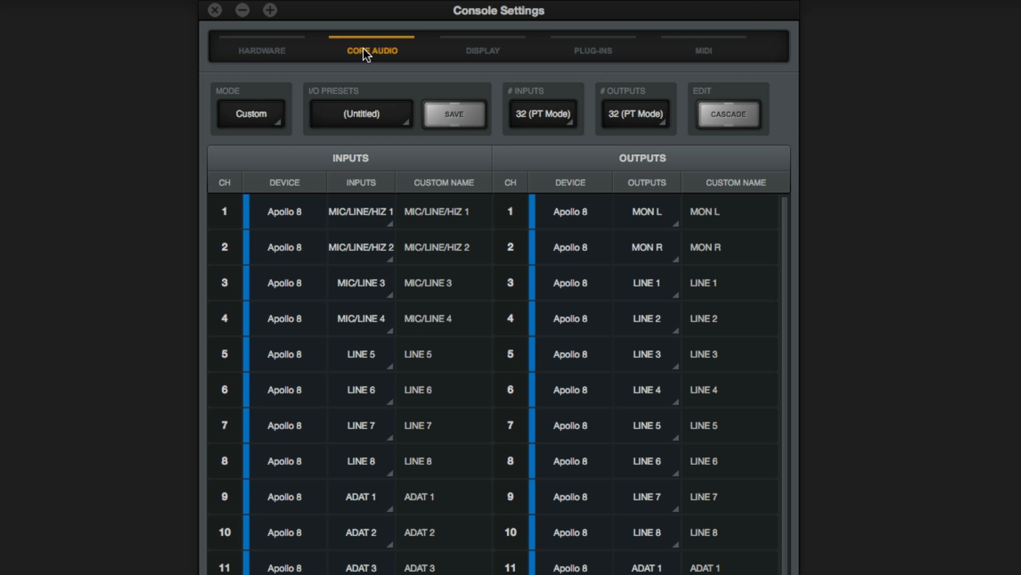
Set Core Audio mode to Default and the output count to 32 (PT Mode)
{"action": "left_click", "coordinate": [251, 113]}
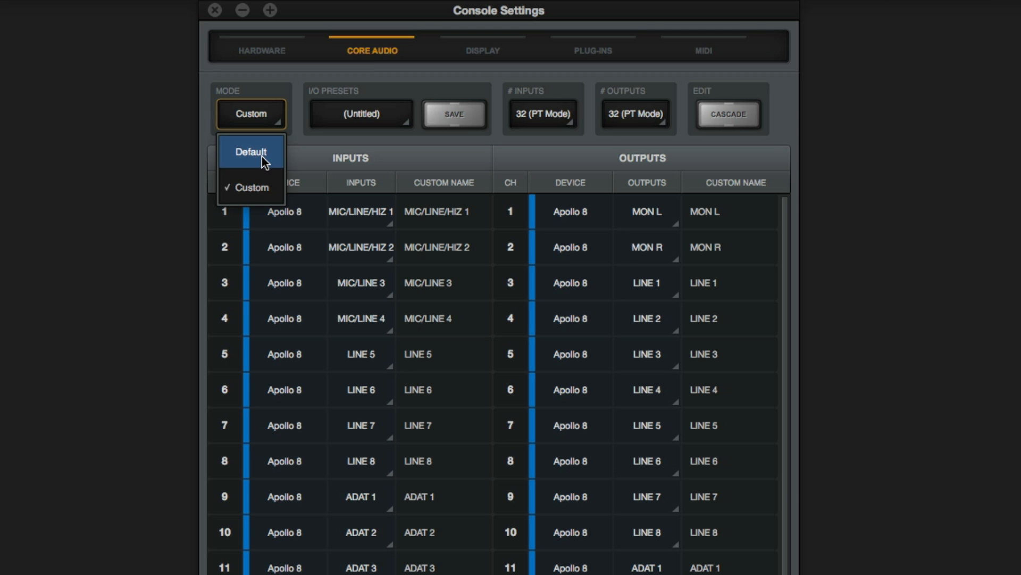
{"action": "left_click", "coordinate": [250, 152]}
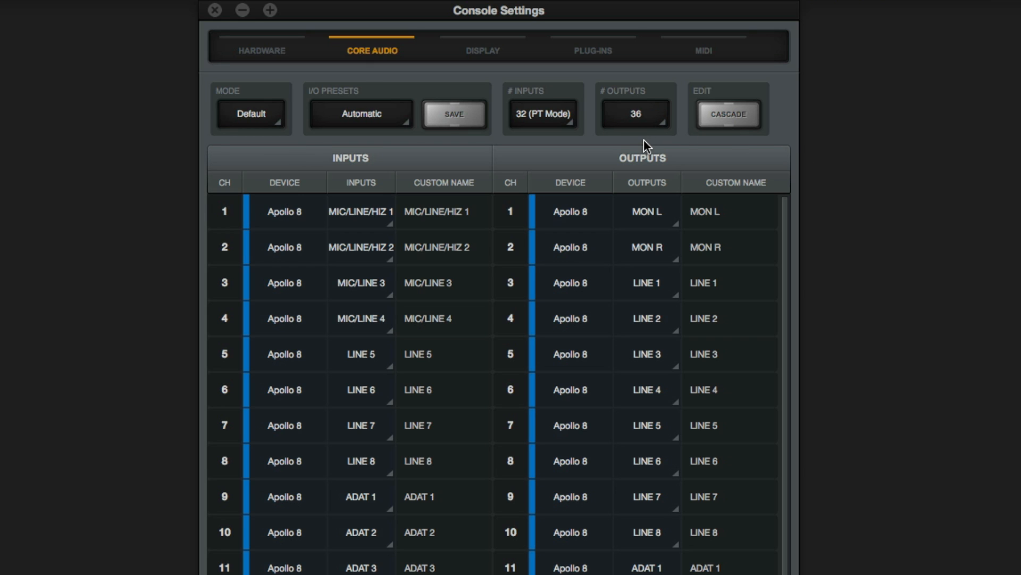
{"action": "left_click", "coordinate": [635, 113]}
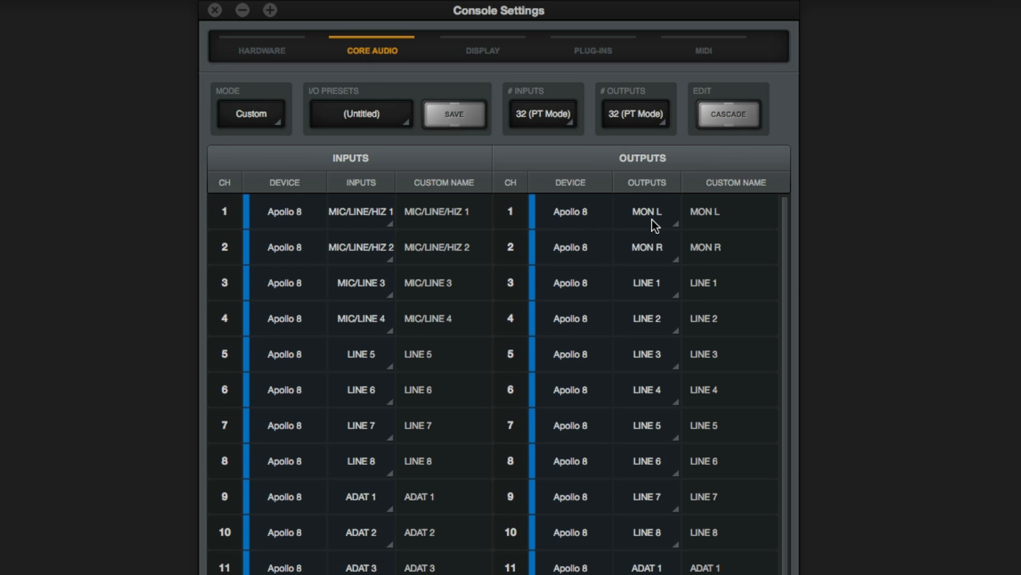
{"action": "mouse_move", "coordinate": [314, 146]}
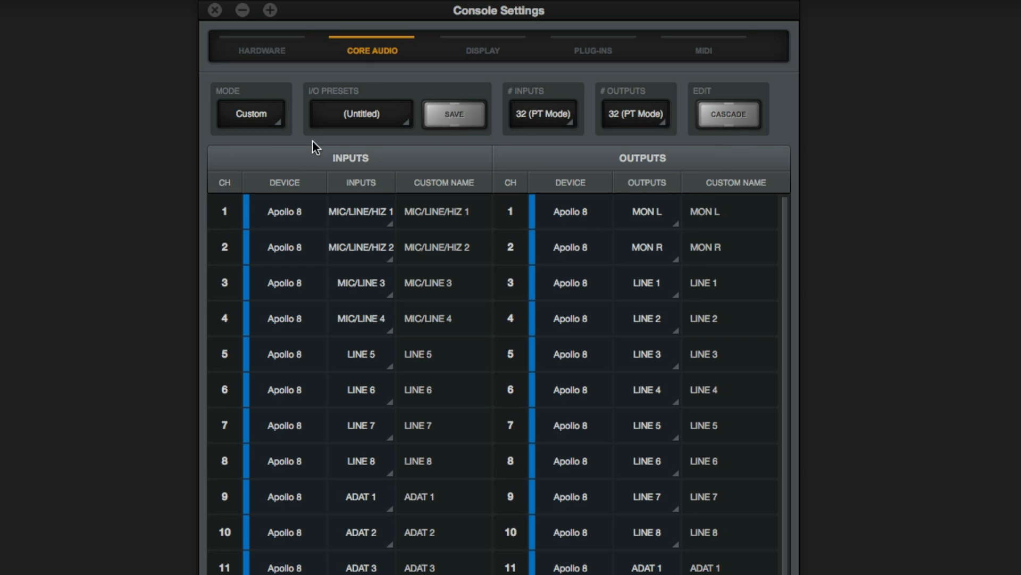
{"action": "mouse_move", "coordinate": [350, 150]}
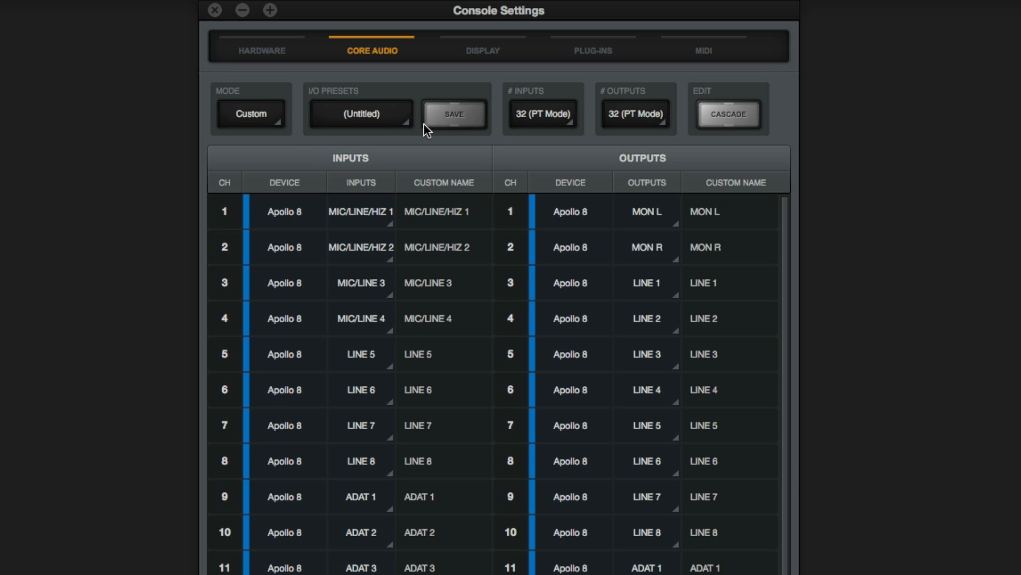
Save the I/O setup as a preset named 'Apollo 8 Basic'
{"action": "left_click", "coordinate": [453, 114]}
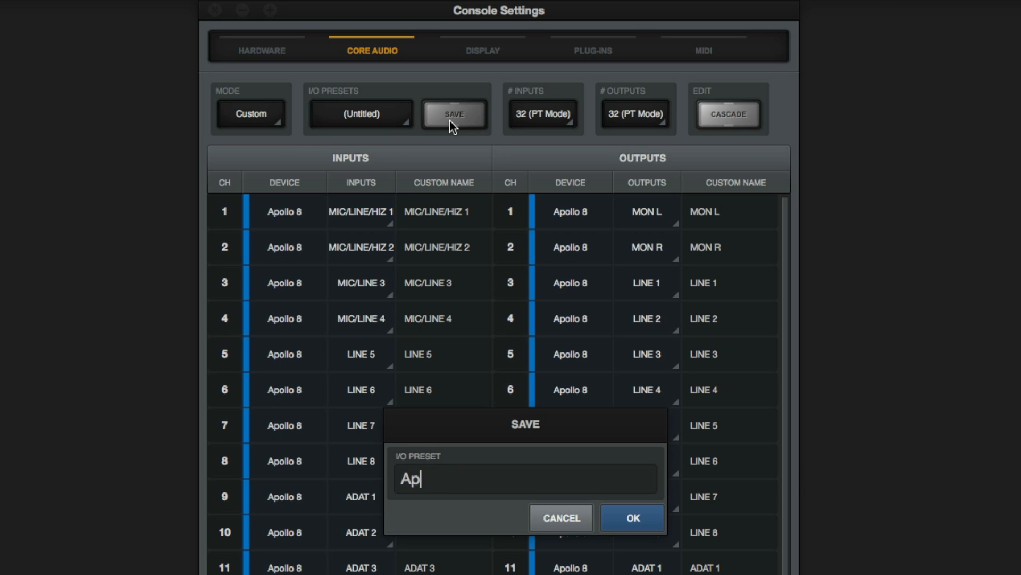
{"action": "type", "text": "ollo 8 Basic"}
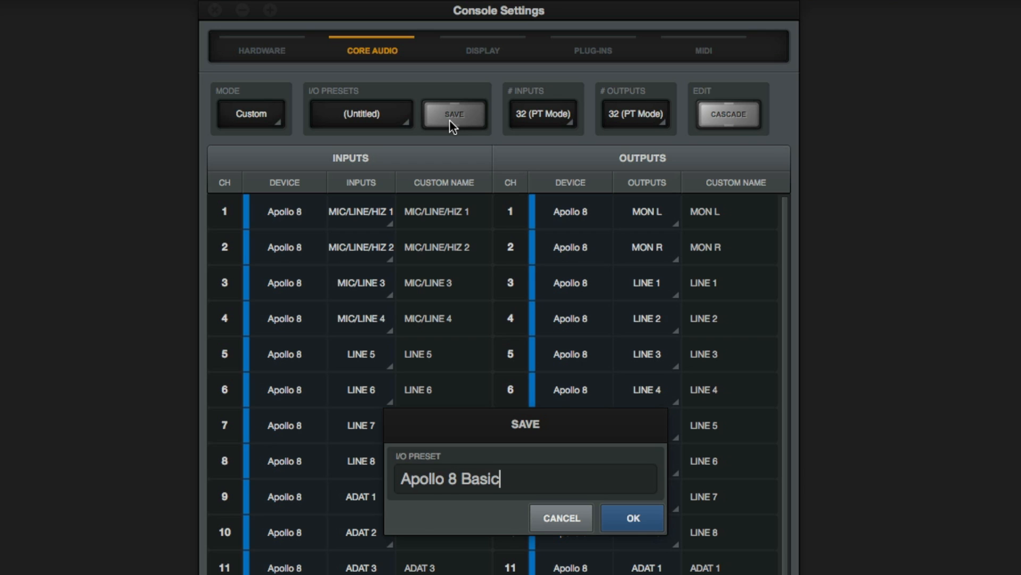
{"action": "left_click", "coordinate": [630, 517]}
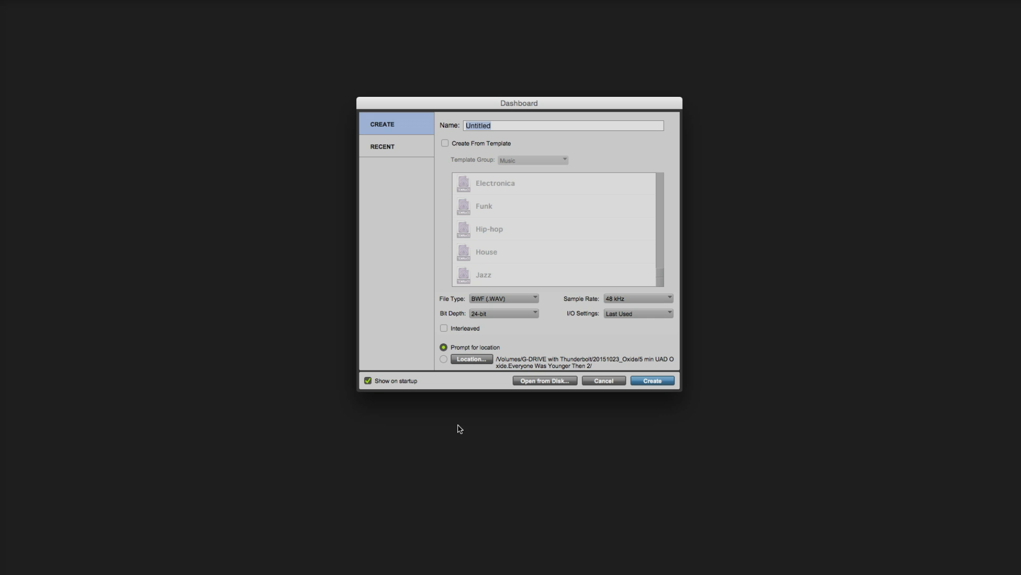
Dismiss the Dashboard and set the playback engine to Universal Audio Apollo
{"action": "left_click", "coordinate": [651, 380]}
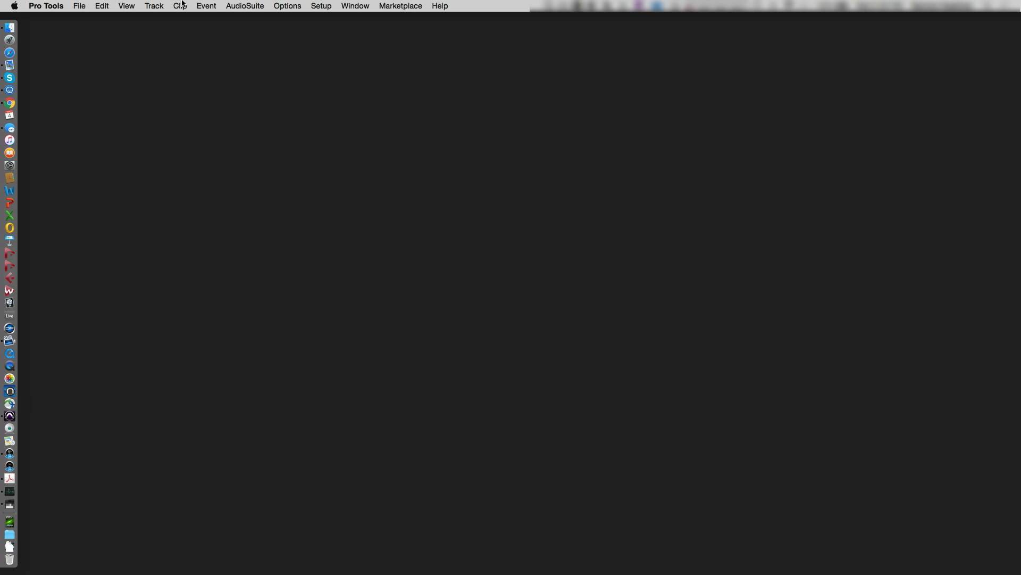
{"action": "left_click", "coordinate": [320, 6]}
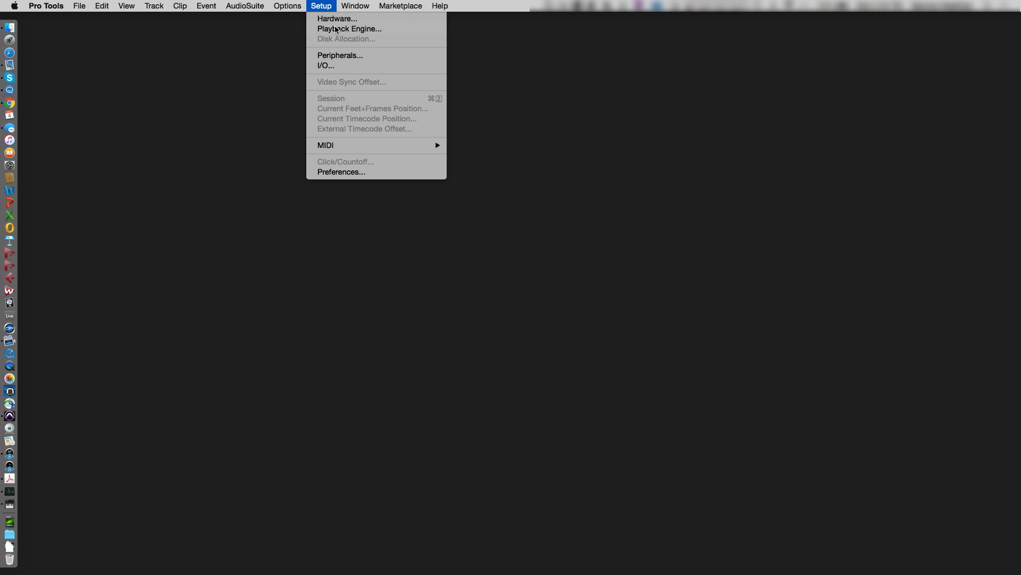
{"action": "left_click", "coordinate": [349, 29]}
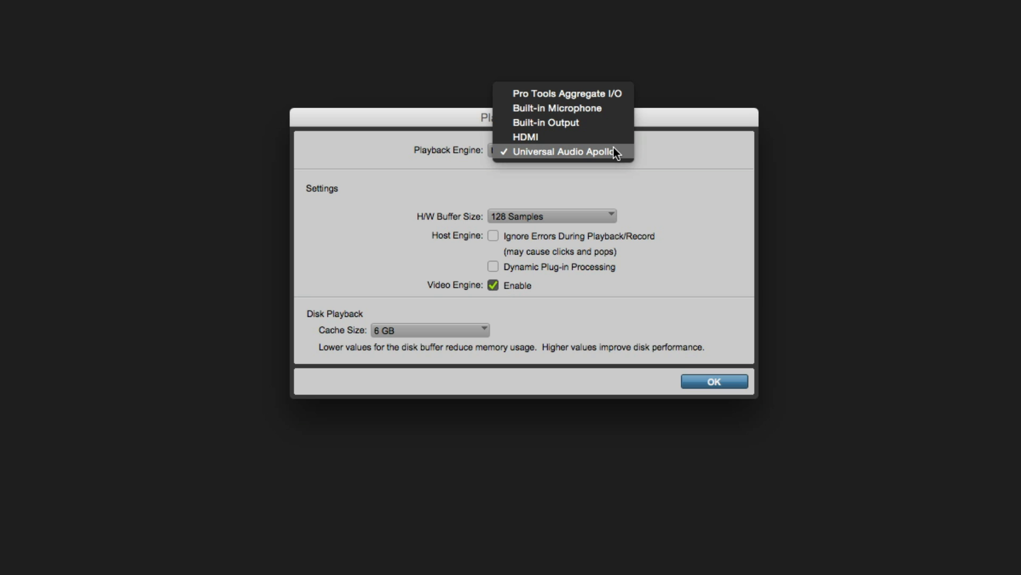
{"action": "mouse_move", "coordinate": [645, 174]}
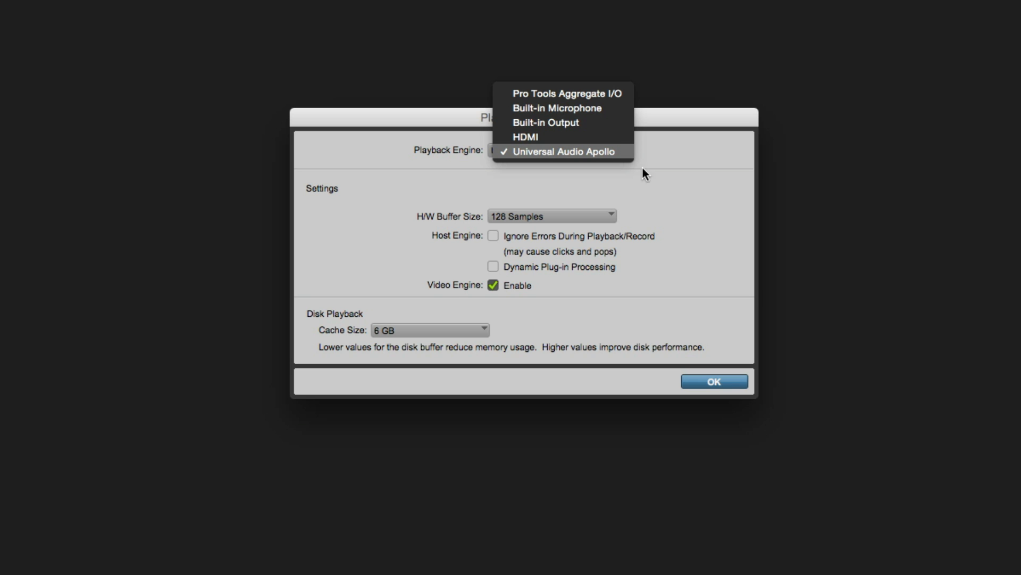
{"action": "left_click", "coordinate": [562, 151]}
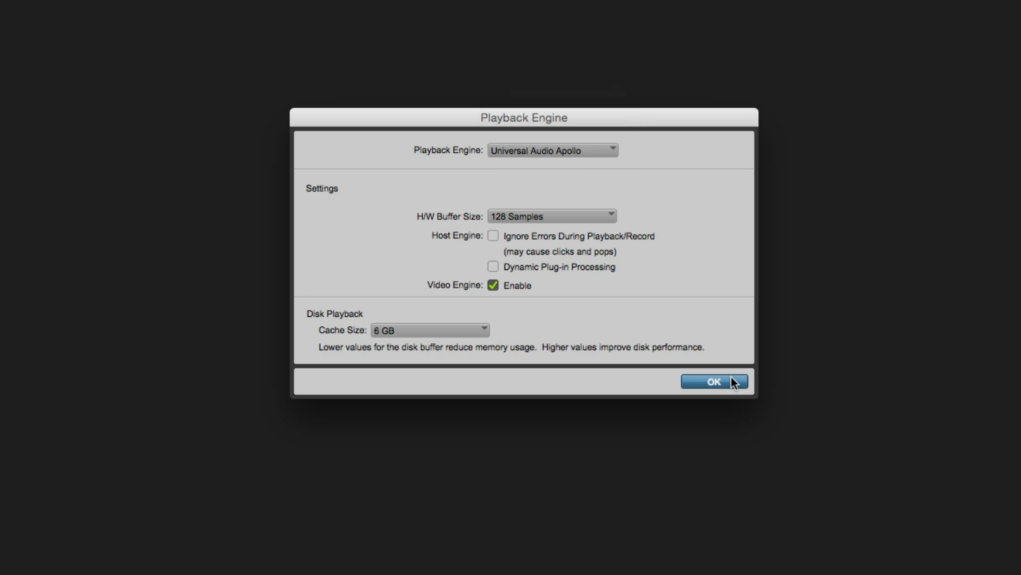
{"action": "left_click", "coordinate": [714, 382]}
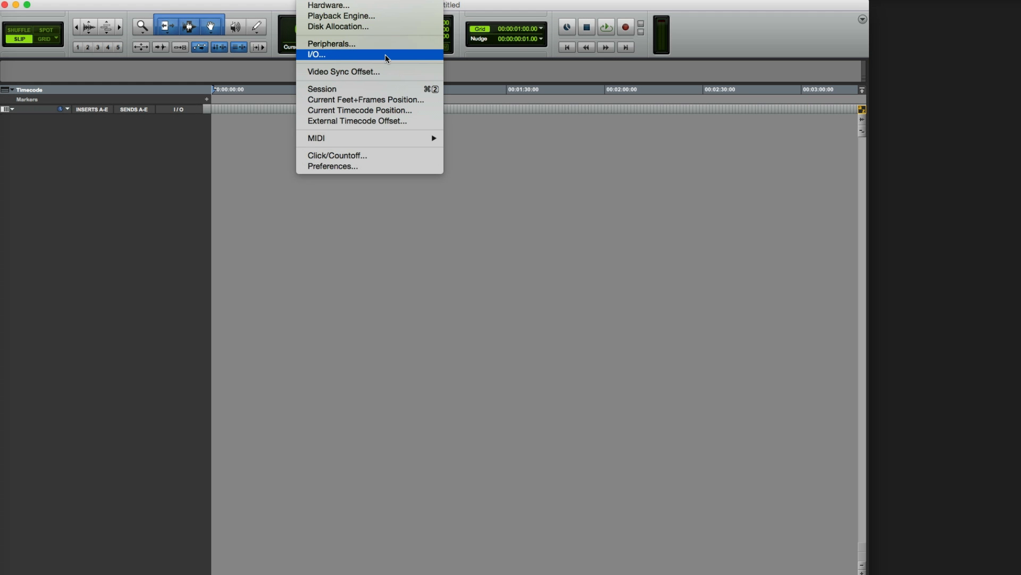
Replace all Pro Tools input paths with Apollo defaults, then review outputs CUE1 and CUE2
{"action": "left_click", "coordinate": [316, 54]}
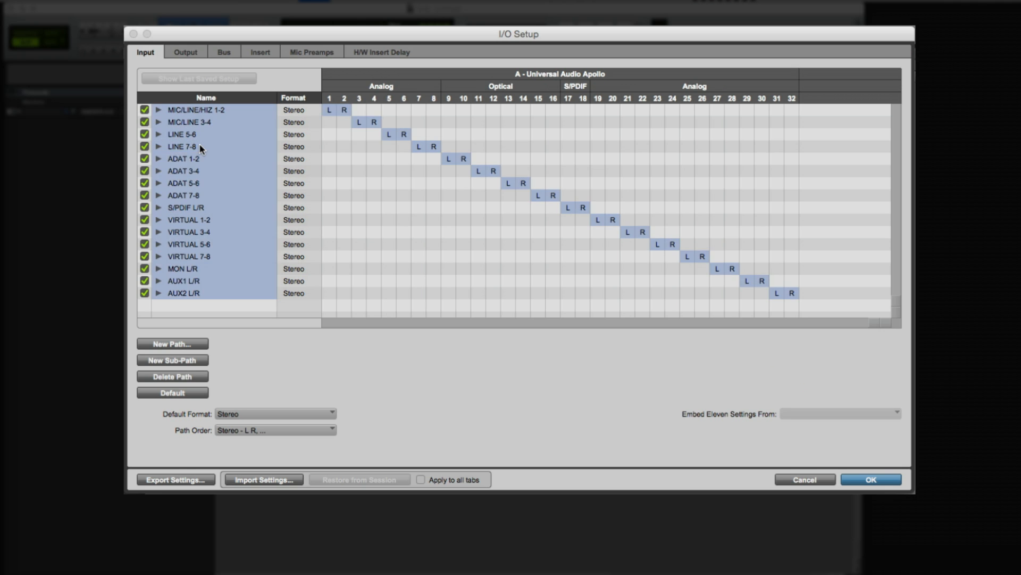
{"action": "left_click", "coordinate": [172, 393]}
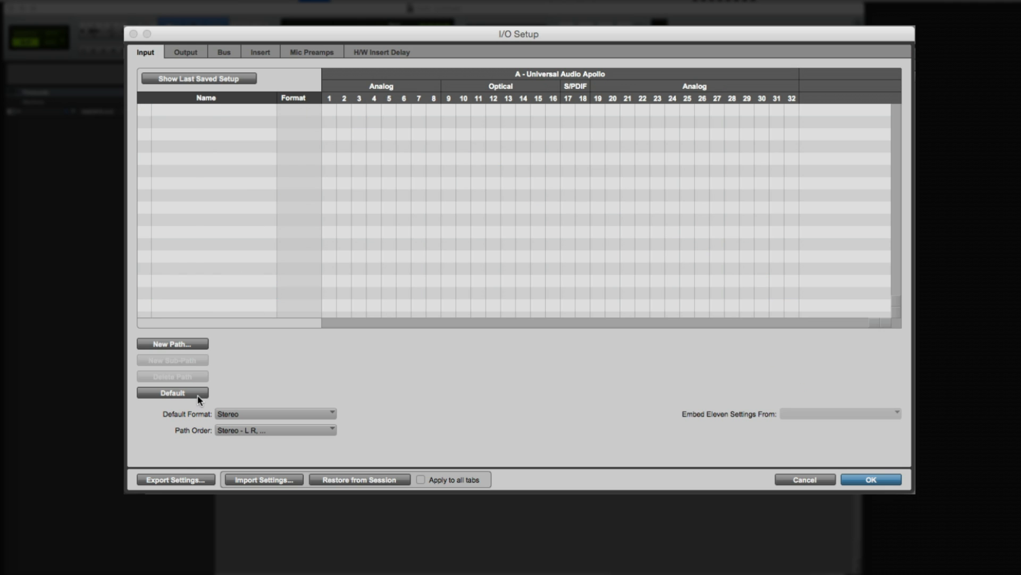
{"action": "left_click", "coordinate": [172, 392]}
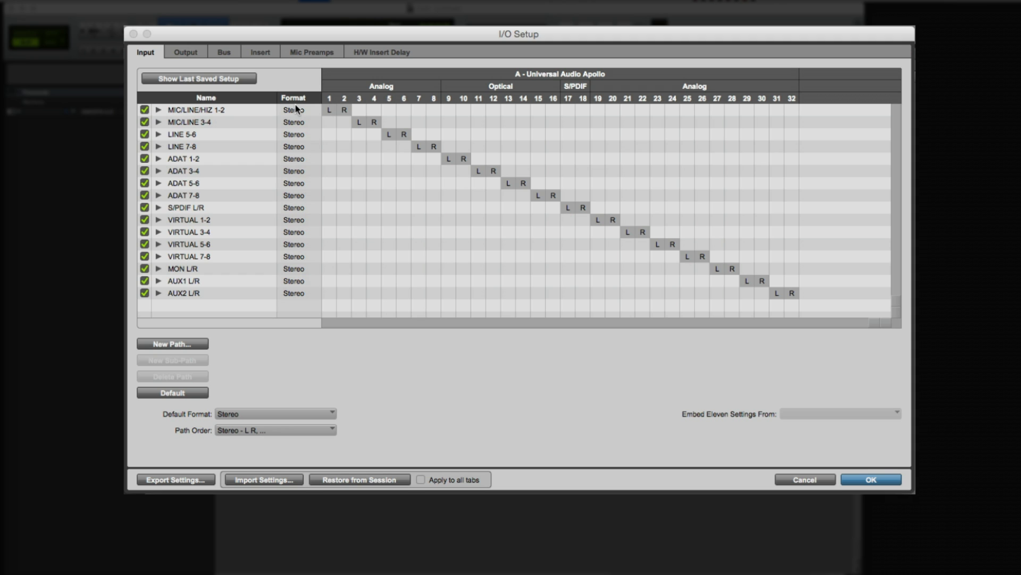
{"action": "left_click", "coordinate": [185, 53]}
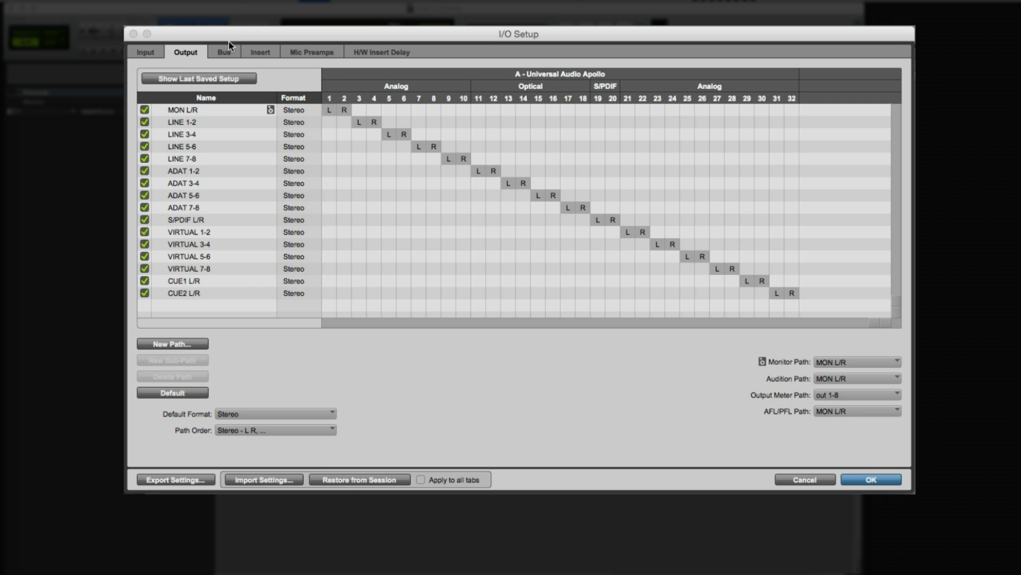
{"action": "left_click", "coordinate": [223, 52]}
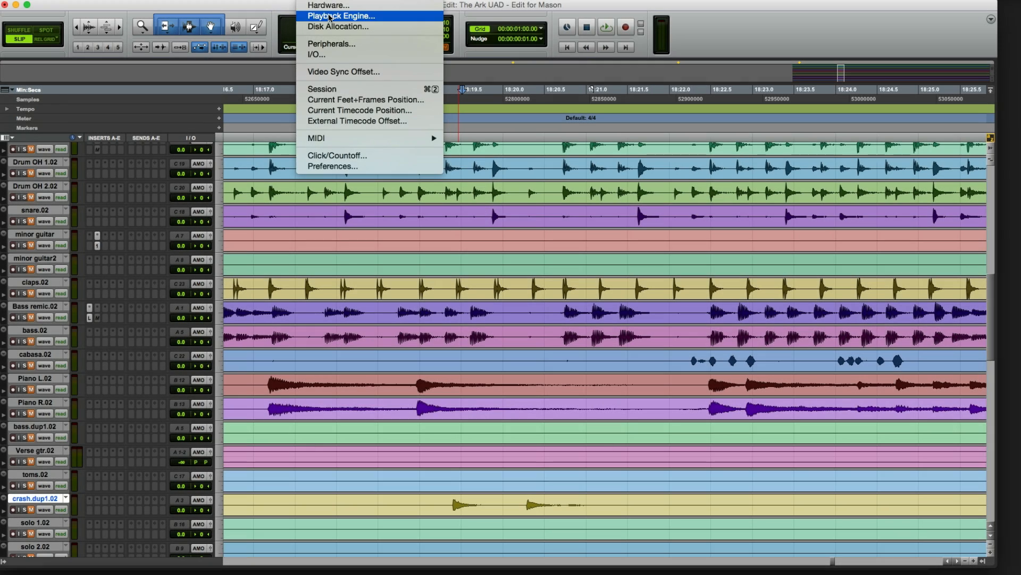
Keep the Pro Tools Playback Engine hardware buffer at 128 samples
{"action": "left_click", "coordinate": [341, 15]}
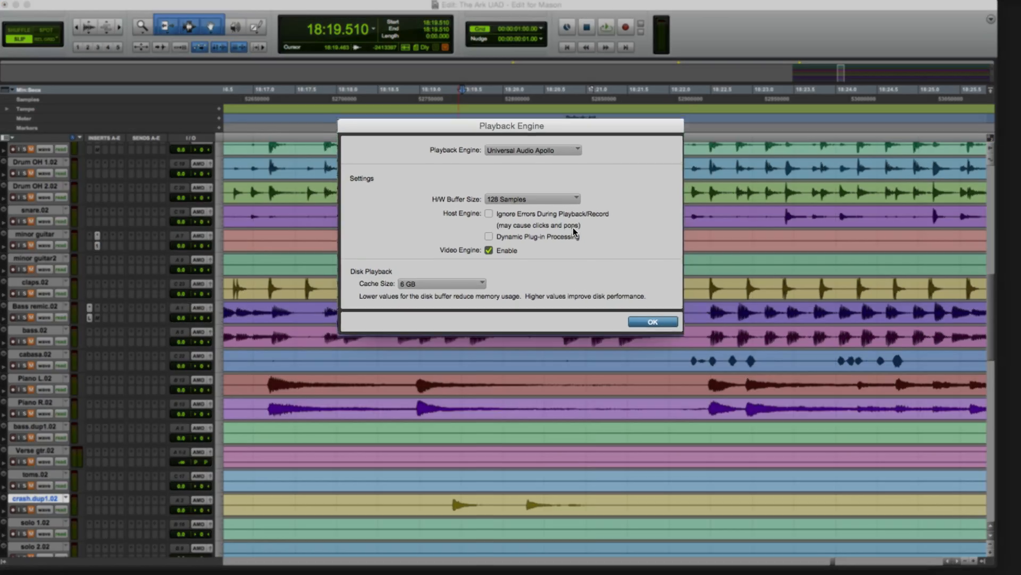
{"action": "left_click", "coordinate": [575, 198]}
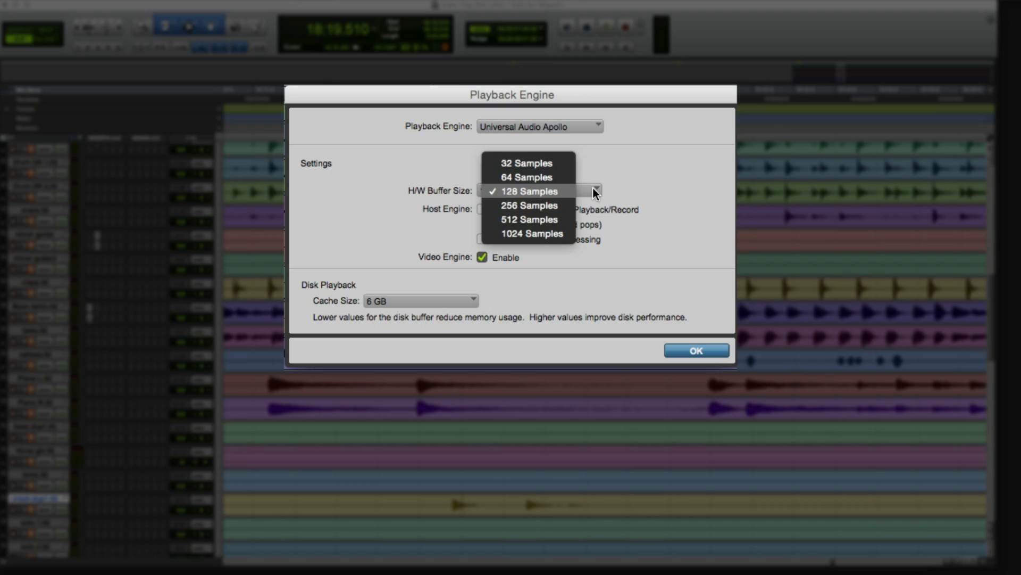
{"action": "left_click", "coordinate": [529, 190]}
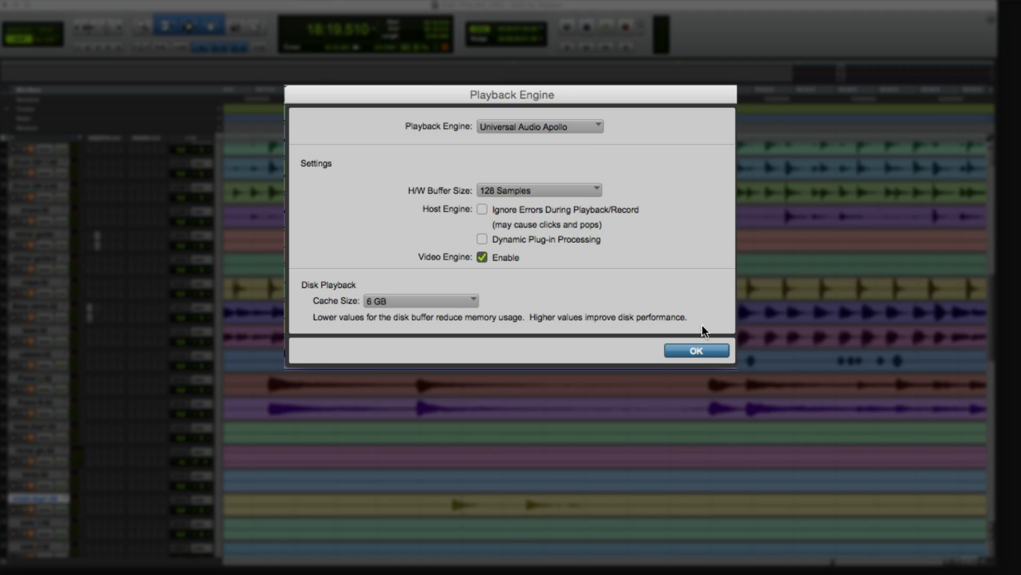
{"action": "left_click", "coordinate": [694, 350]}
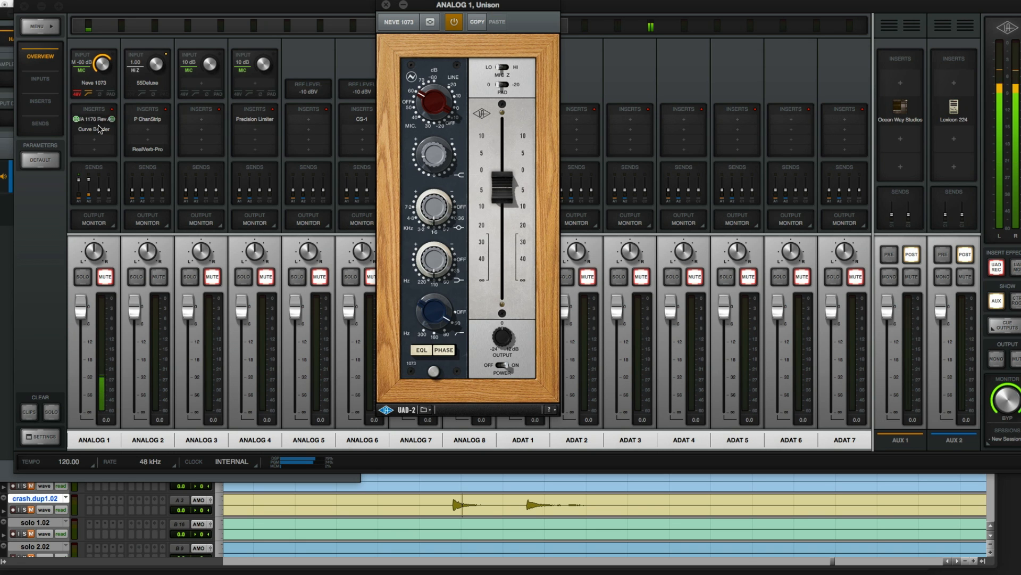
{"action": "left_click", "coordinate": [93, 119]}
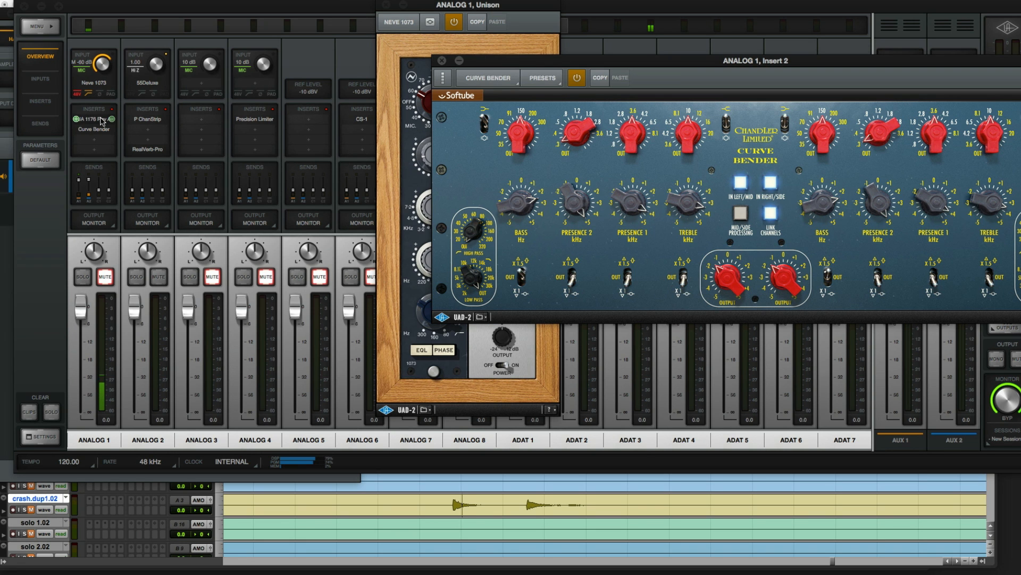
{"action": "left_click", "coordinate": [93, 119]}
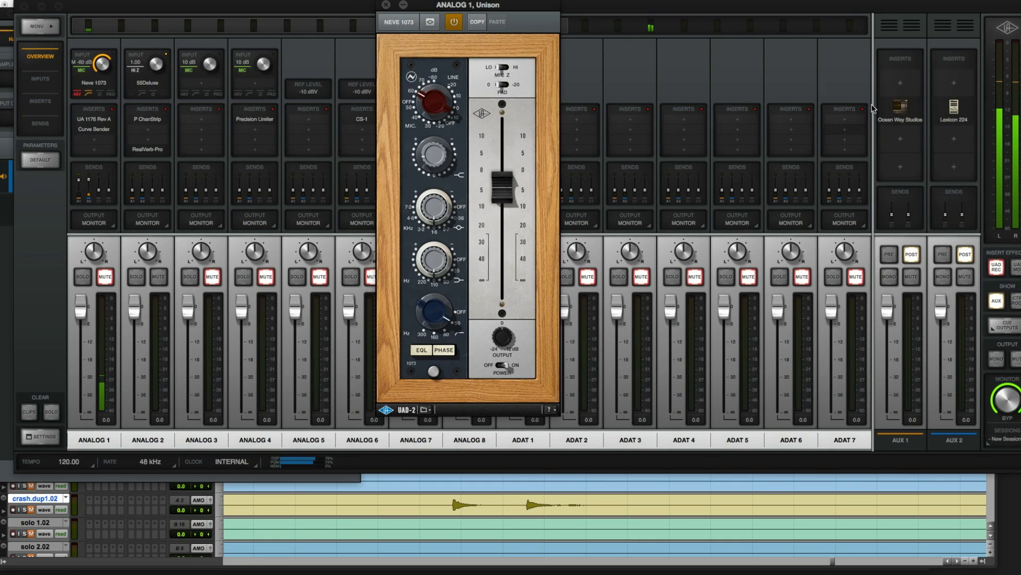
{"action": "left_click", "coordinate": [900, 107]}
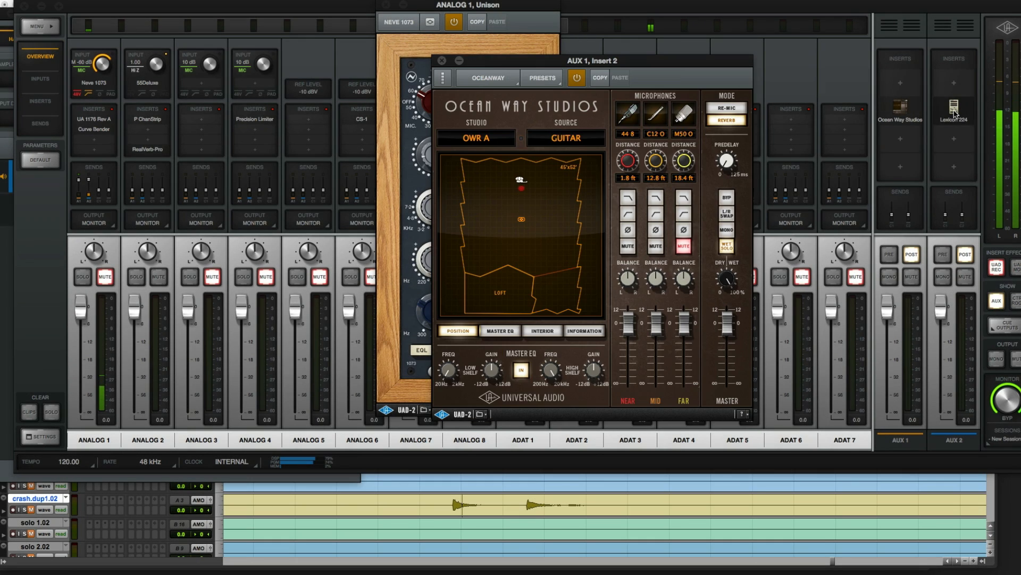
{"action": "left_click", "coordinate": [952, 107]}
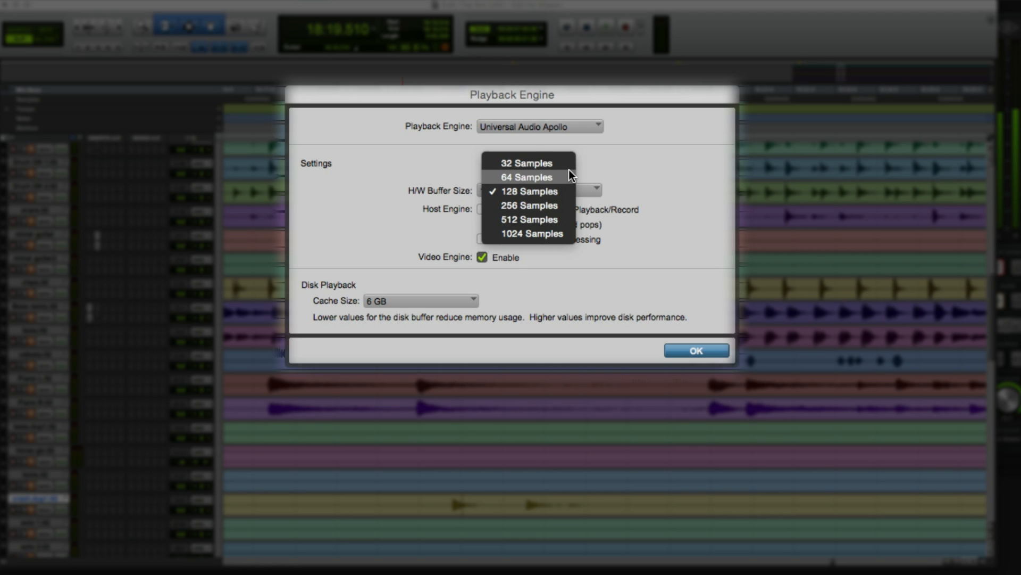
Cycle the hardware buffer through 64, 32, 512 and 1024 samples, settling on 128
{"action": "left_click", "coordinate": [525, 177]}
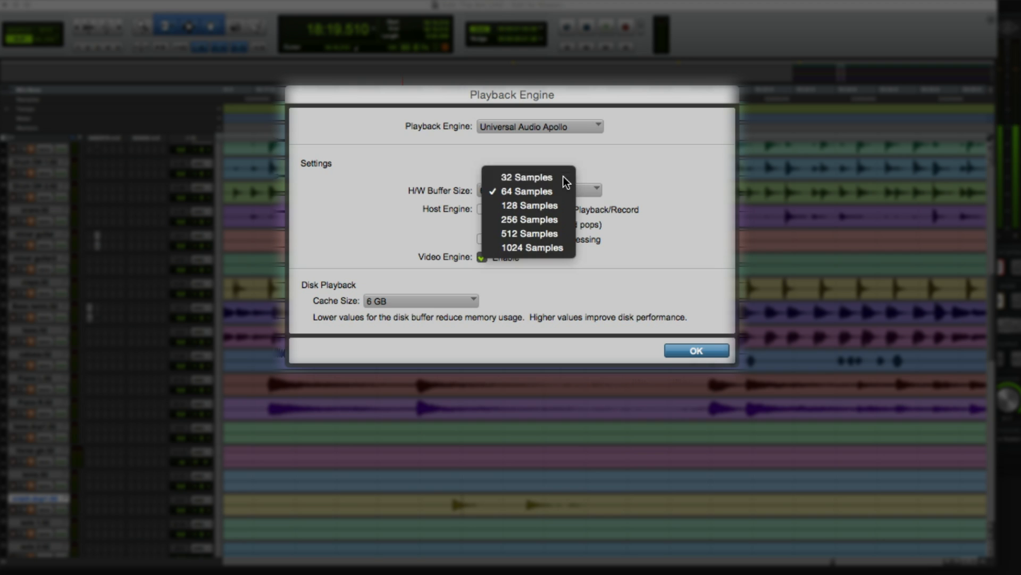
{"action": "left_click", "coordinate": [526, 177]}
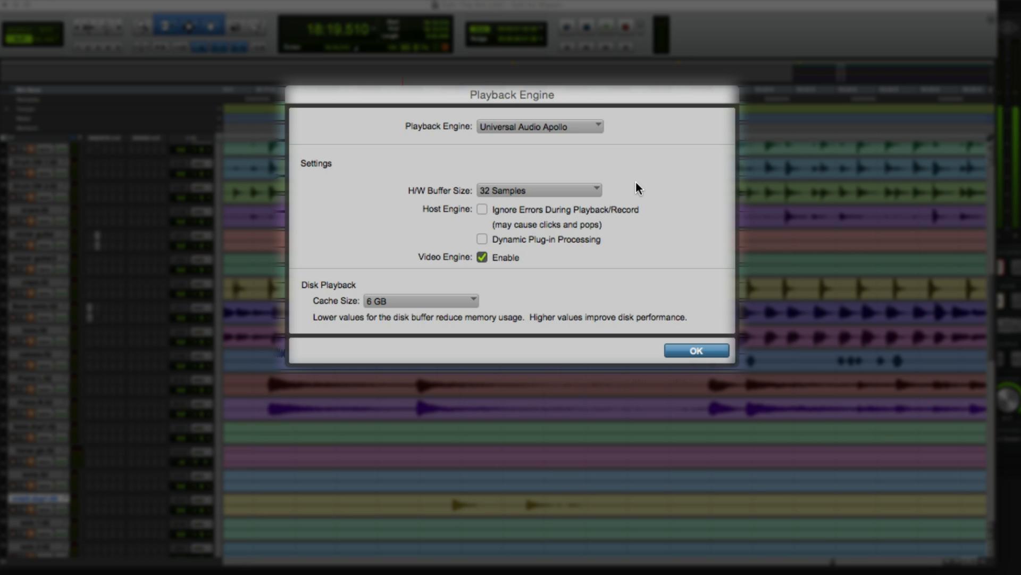
{"action": "mouse_move", "coordinate": [593, 197]}
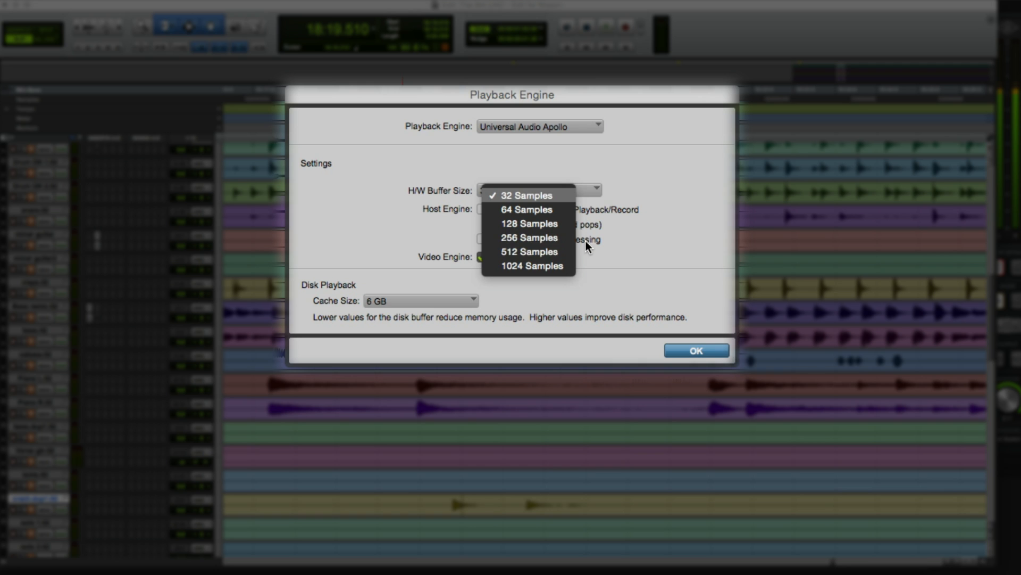
{"action": "left_click", "coordinate": [528, 252]}
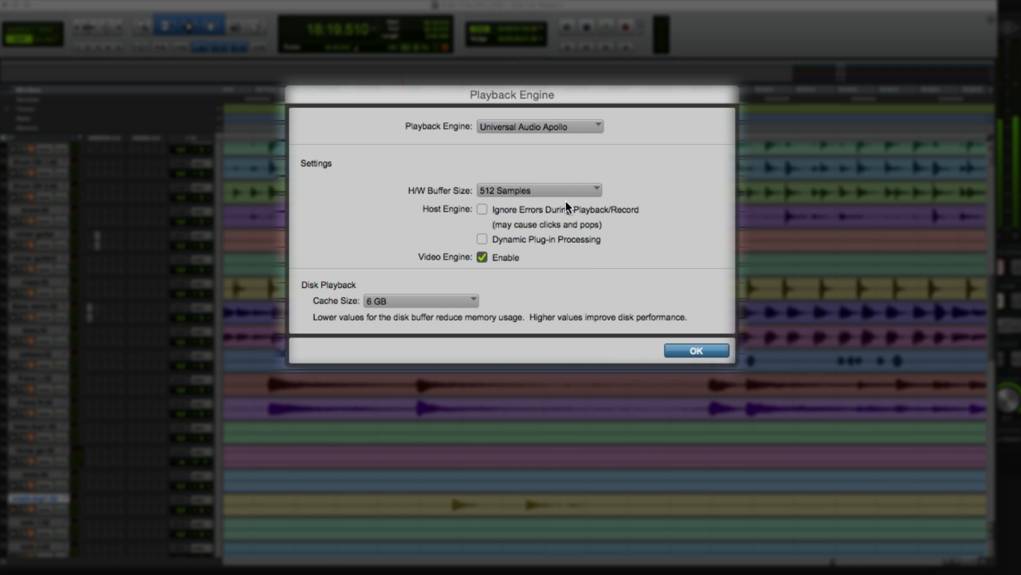
{"action": "left_click", "coordinate": [538, 190]}
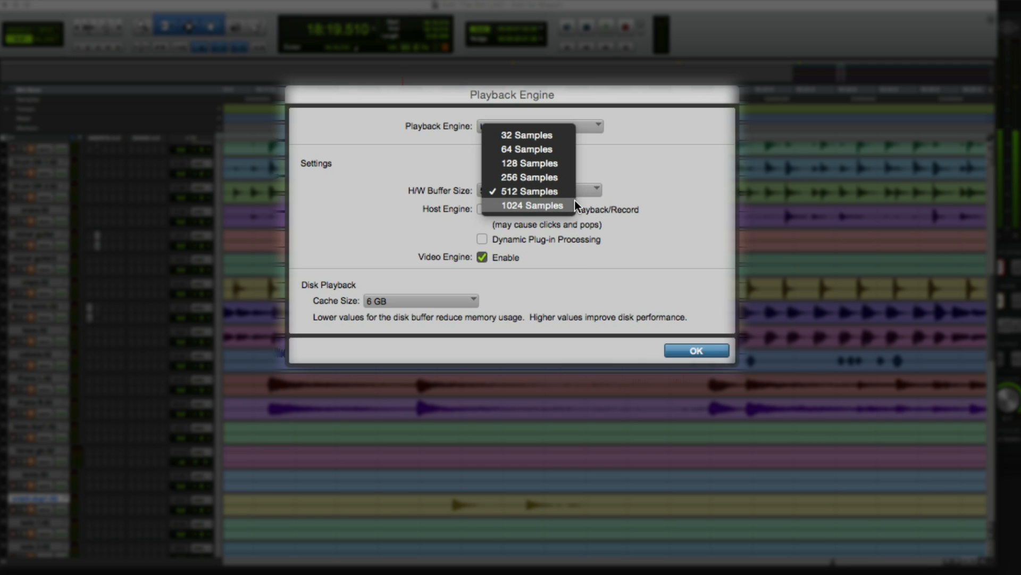
{"action": "left_click", "coordinate": [530, 206]}
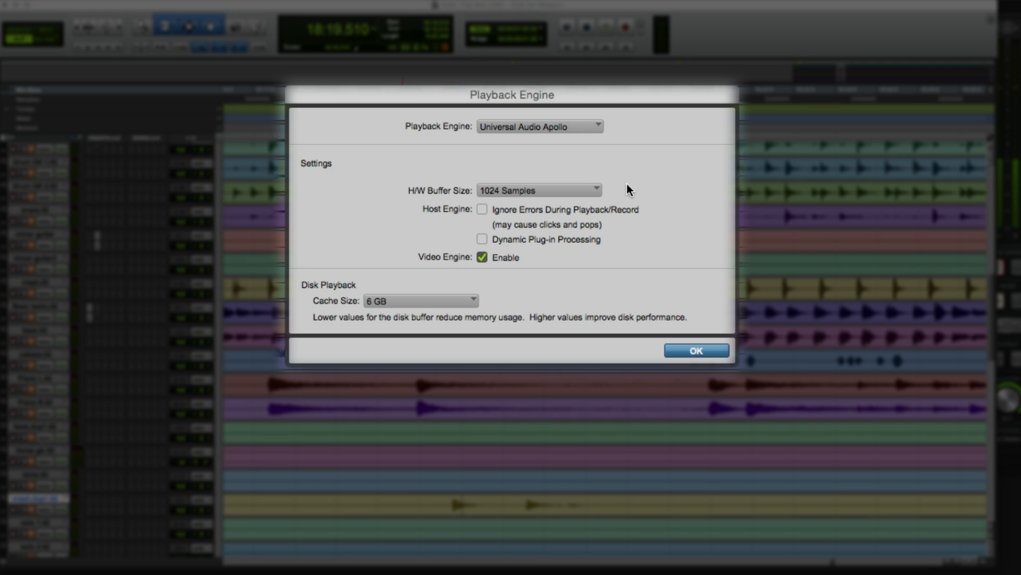
{"action": "mouse_move", "coordinate": [594, 196]}
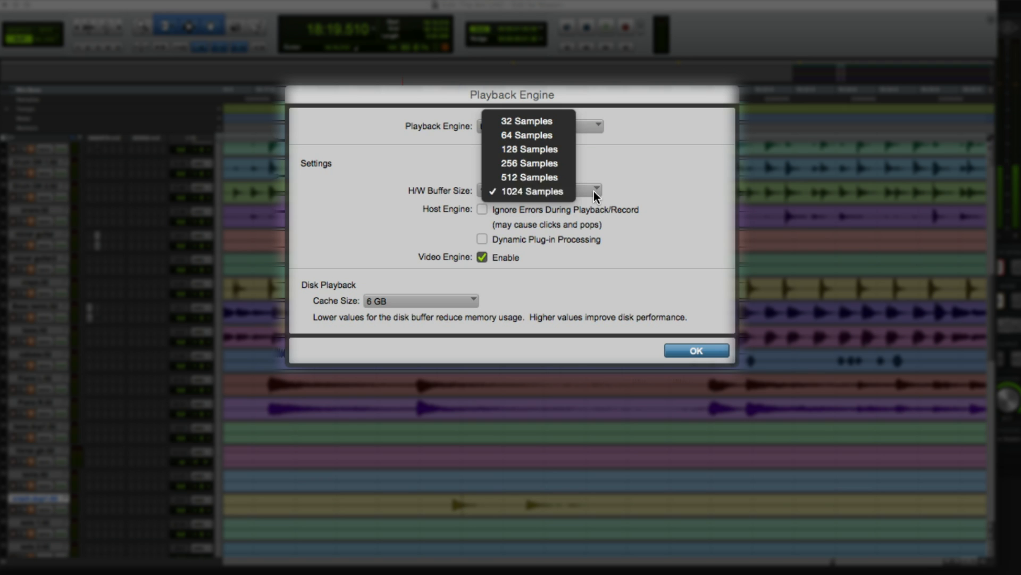
{"action": "mouse_move", "coordinate": [557, 151]}
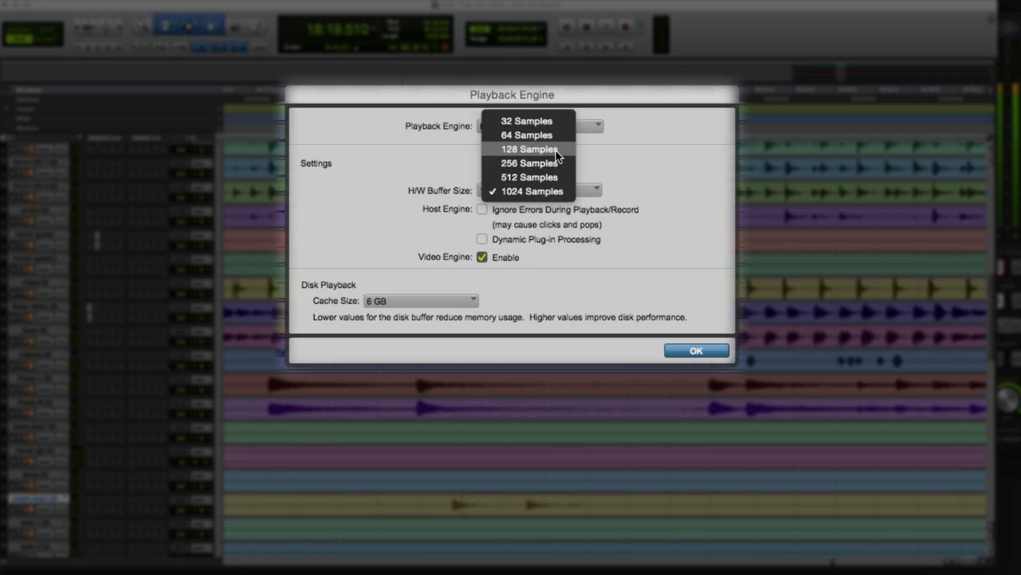
{"action": "left_click", "coordinate": [528, 149]}
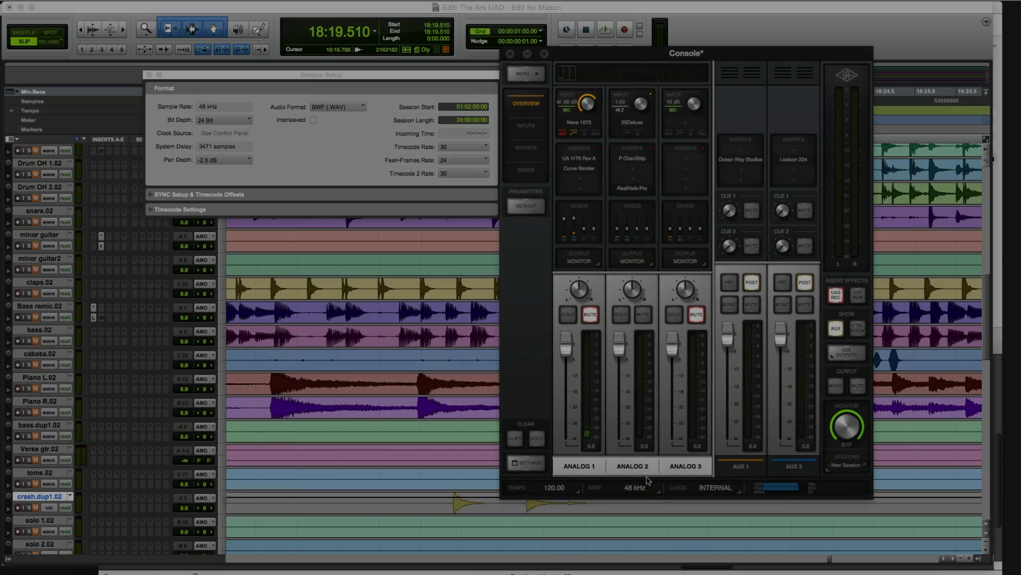
Switch the Apollo clock source to Word Clock and back to Internal at 48 kHz
{"action": "left_click", "coordinate": [714, 487]}
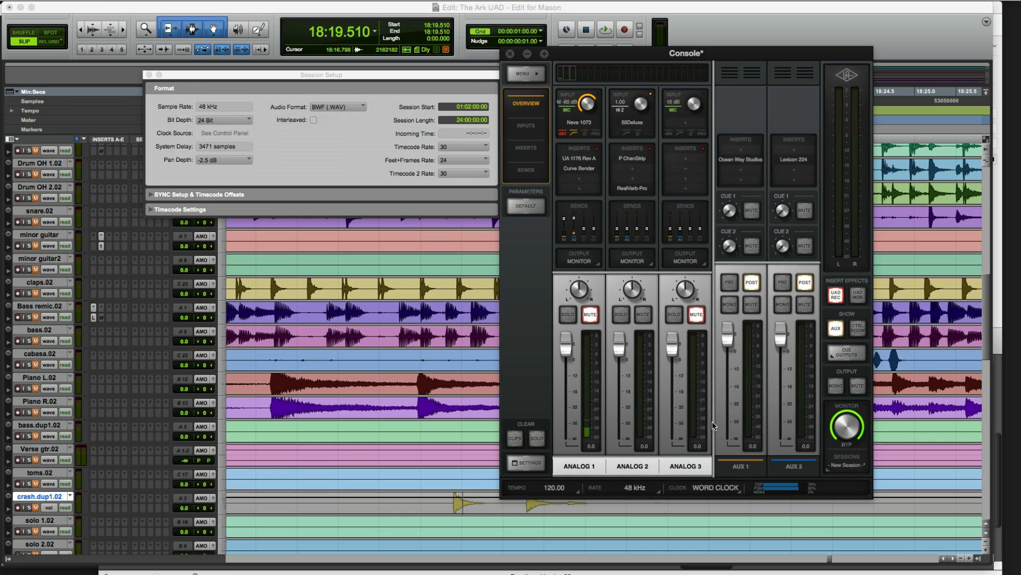
{"action": "left_click", "coordinate": [713, 488]}
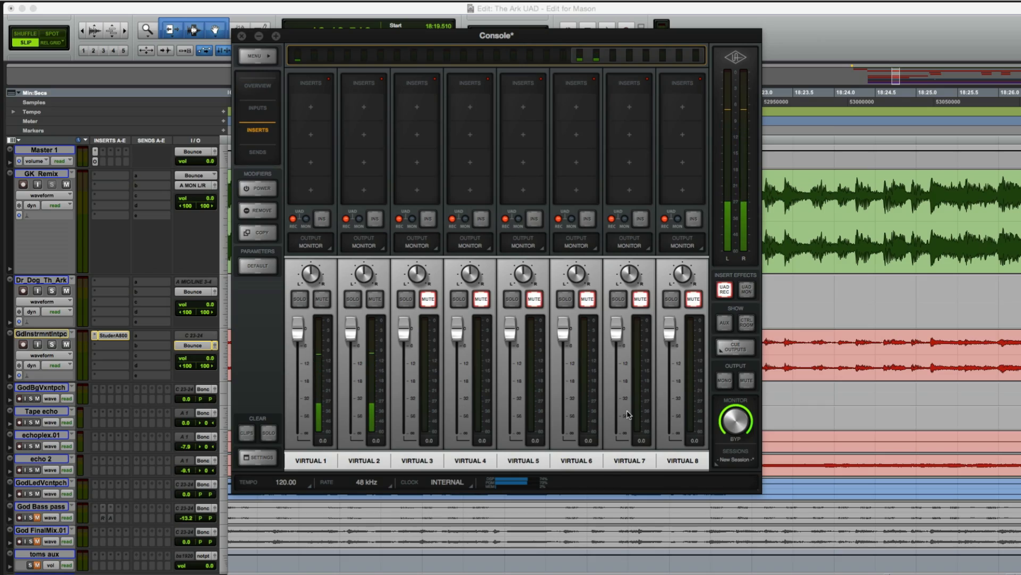
Open Pro Tools I/O Setup for the virtual channels, then bring up Audio MIDI Setup
{"action": "left_click", "coordinate": [241, 35]}
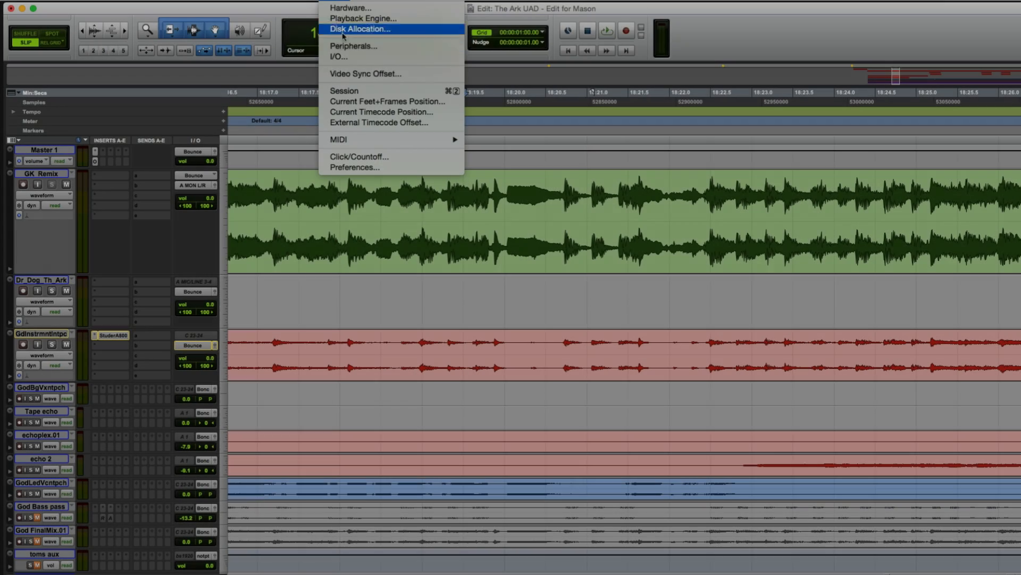
{"action": "mouse_move", "coordinate": [375, 56]}
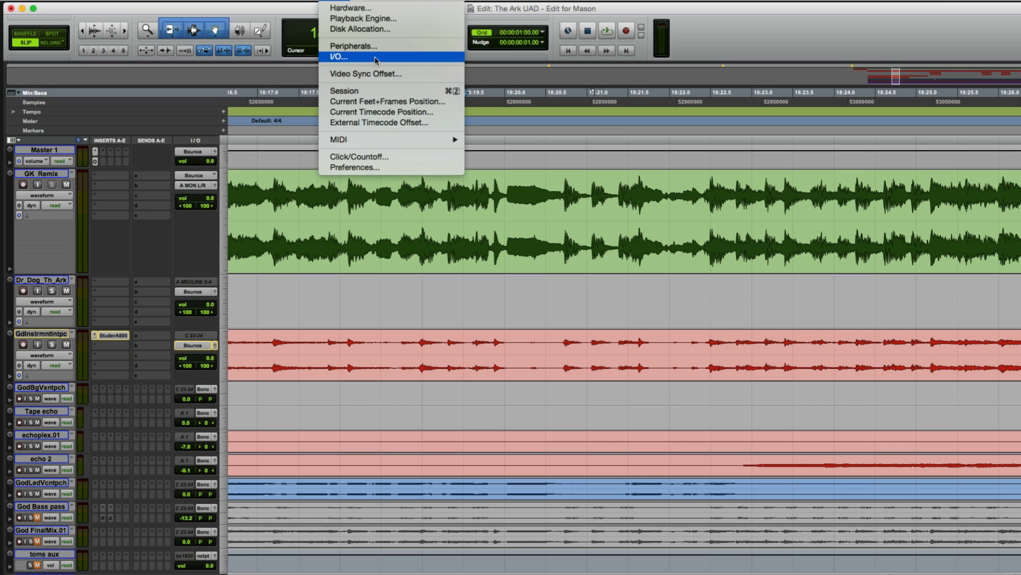
{"action": "left_click", "coordinate": [339, 58]}
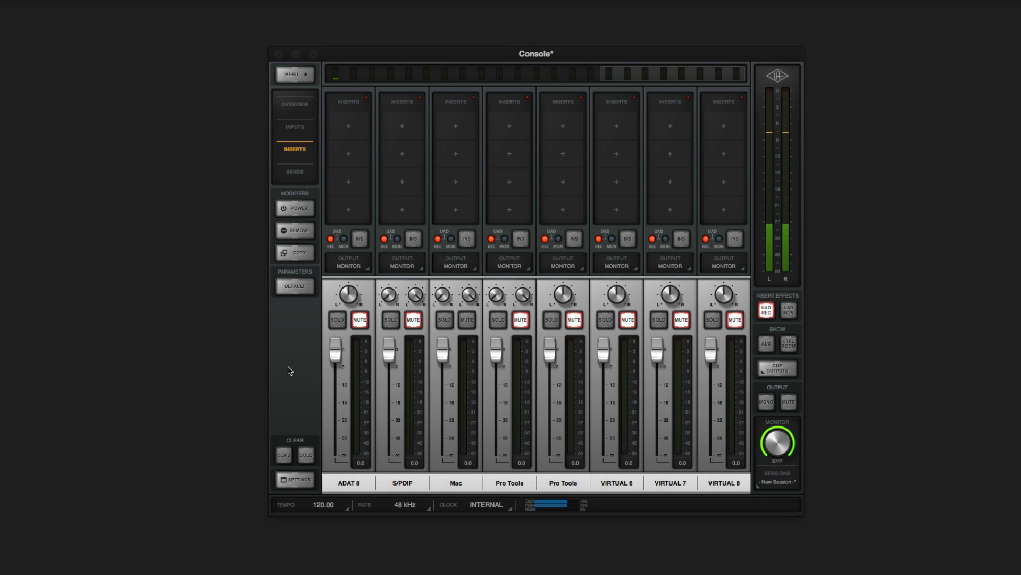
{"action": "key", "text": "cmd+space"}
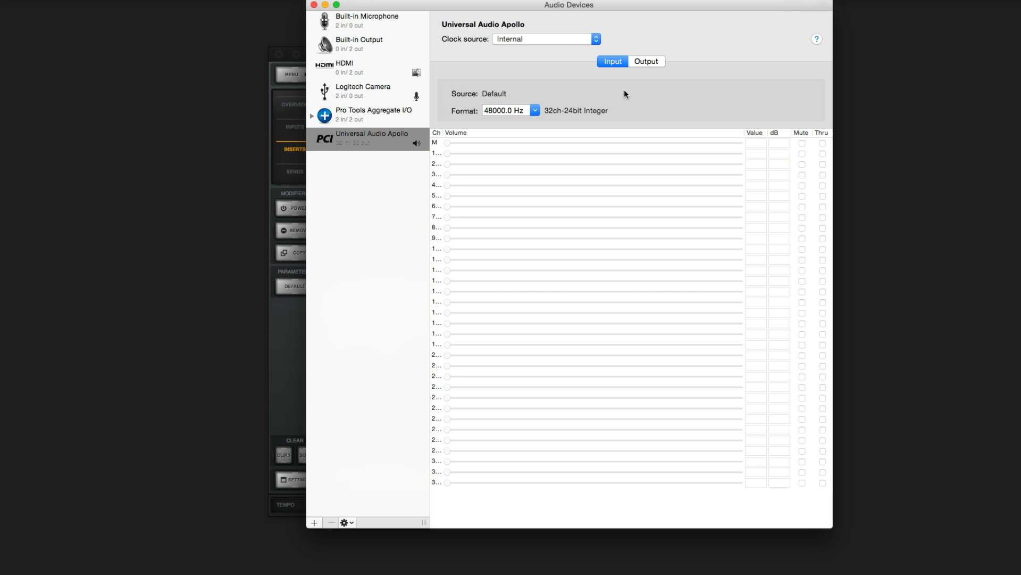
Assign the Apollo's stereo speakers to output channels 1 and 2 in Audio MIDI Setup
{"action": "left_click", "coordinate": [645, 61]}
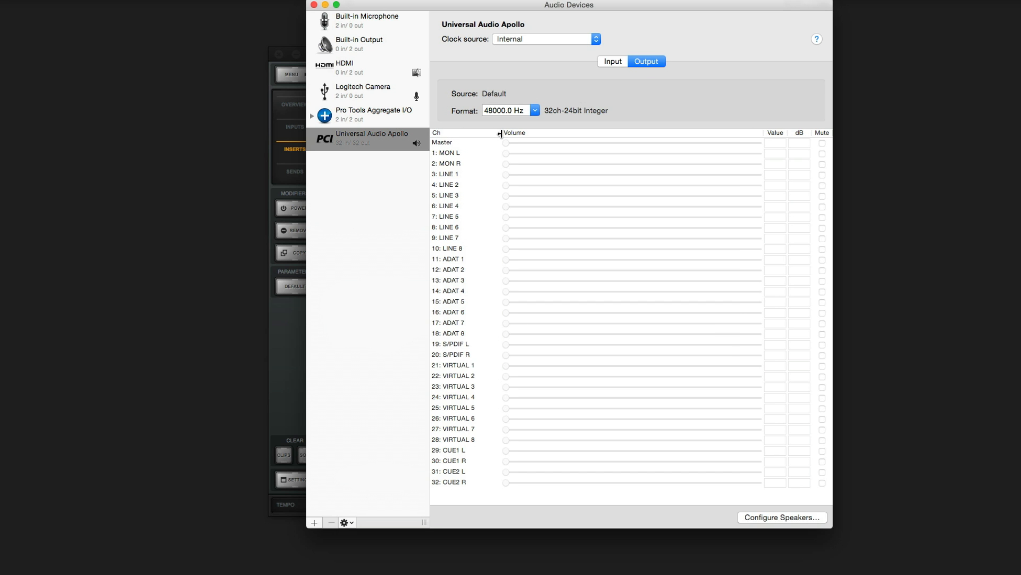
{"action": "left_click", "coordinate": [782, 517]}
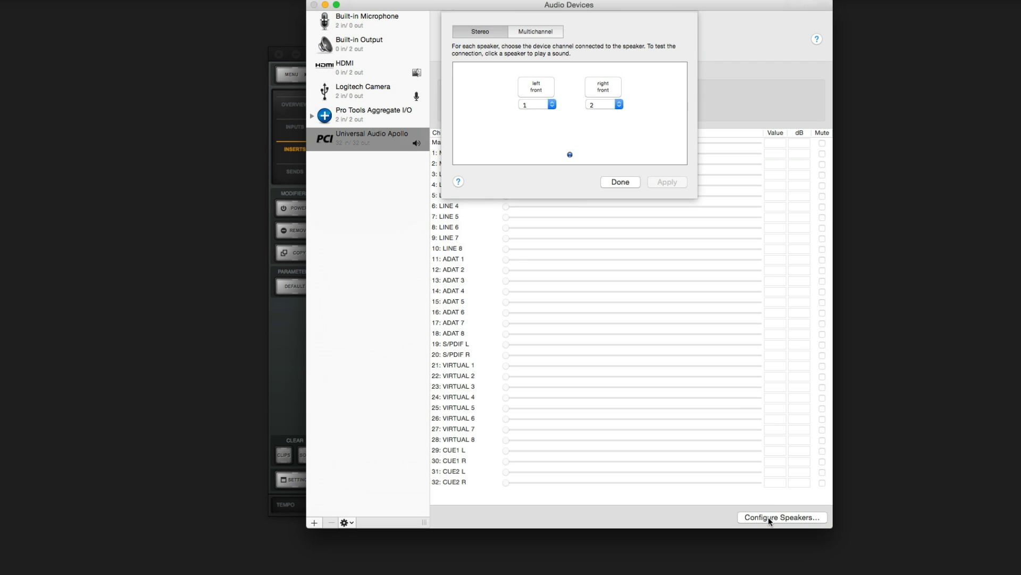
{"action": "left_click", "coordinate": [536, 104]}
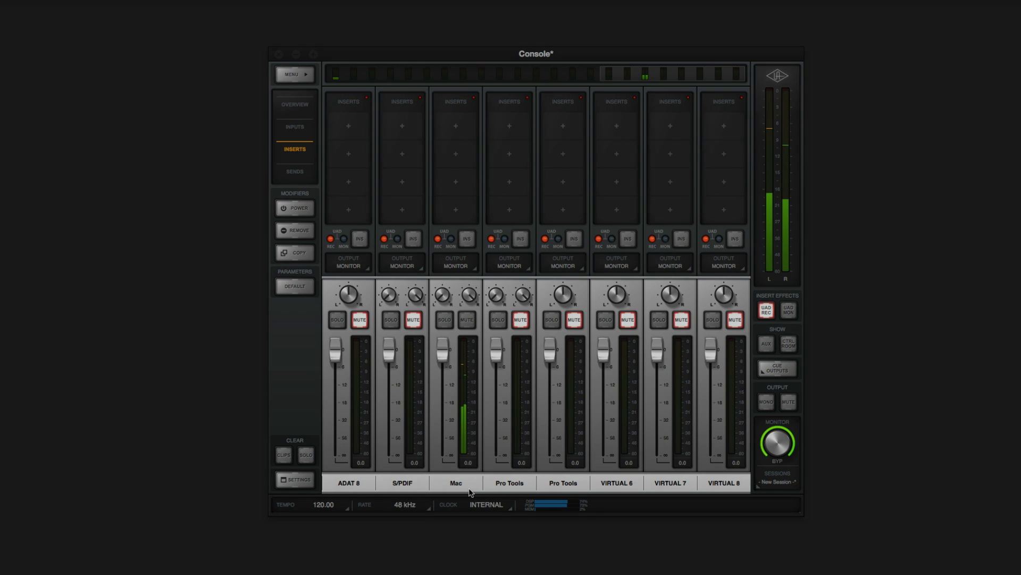
Show the Console Overview with Pro Tools and VIRTUAL 3/4 channels, then open Cue Outputs
{"action": "left_click", "coordinate": [294, 105]}
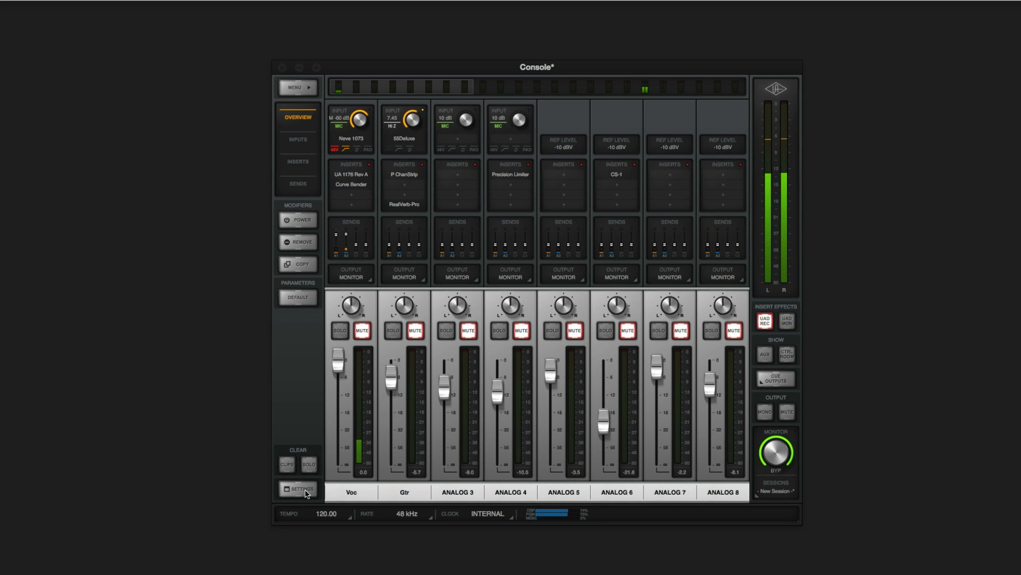
{"action": "left_click", "coordinate": [775, 378]}
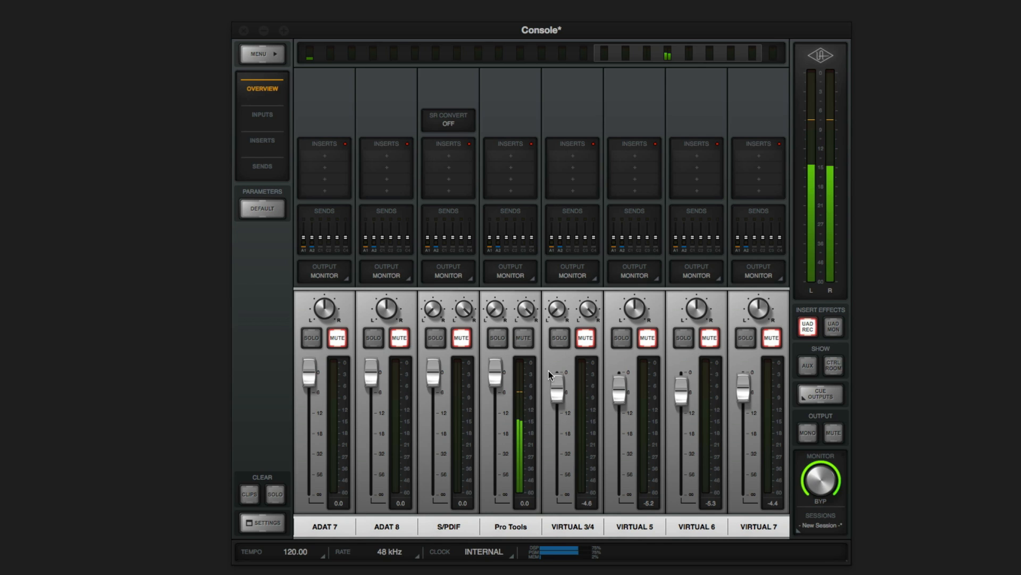
{"action": "mouse_move", "coordinate": [521, 345]}
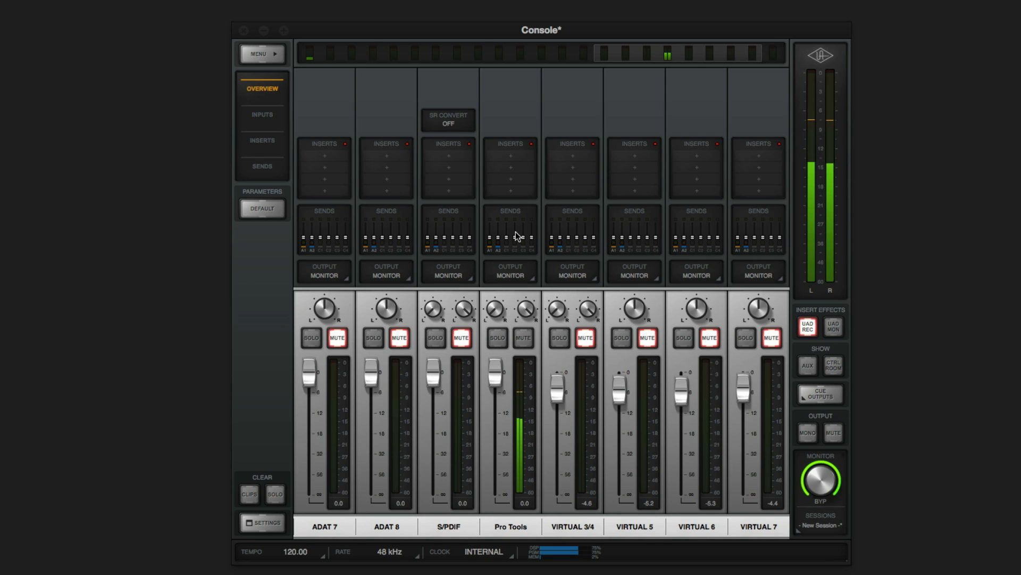
{"action": "left_click", "coordinate": [510, 221]}
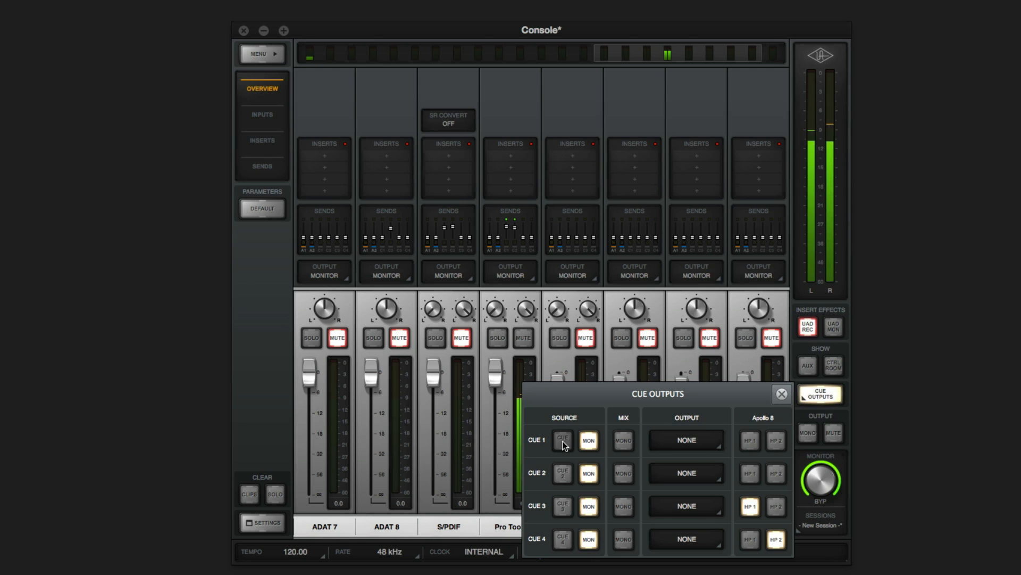
Set Cue 1 and Cue 2 to their own cue mixes instead of MON, and close the panel
{"action": "left_click", "coordinate": [562, 439]}
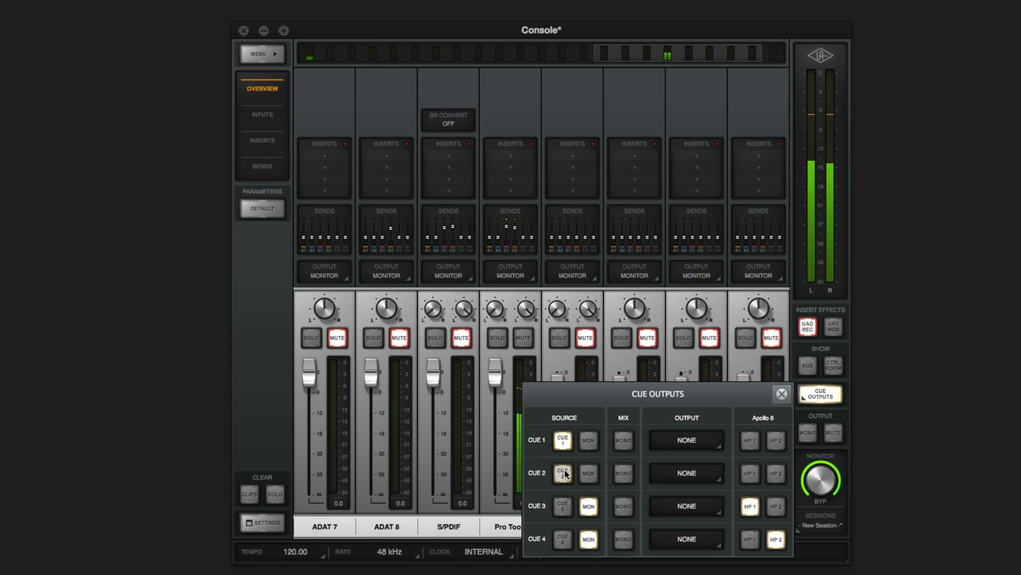
{"action": "left_click", "coordinate": [561, 473]}
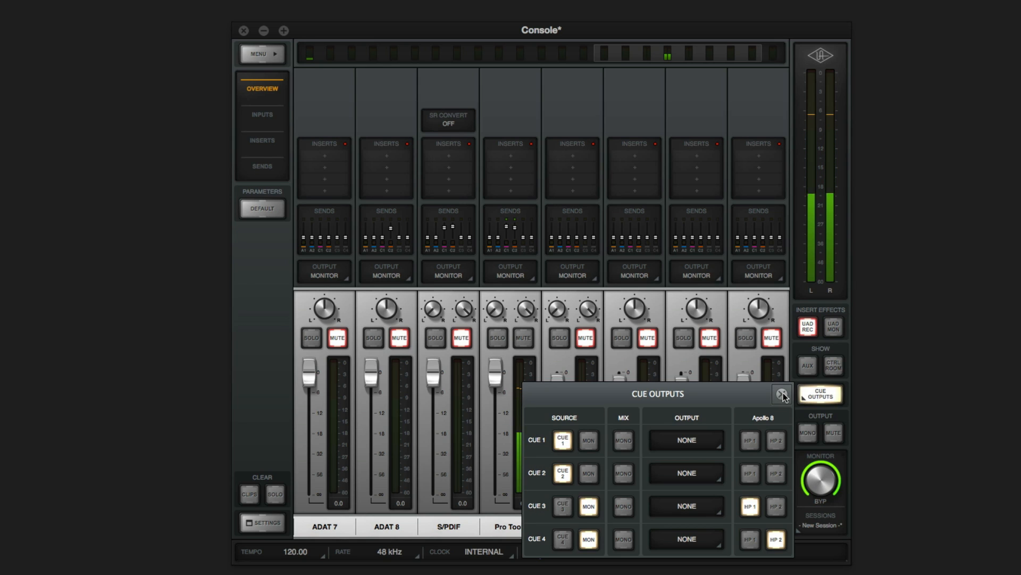
{"action": "left_click", "coordinate": [783, 396]}
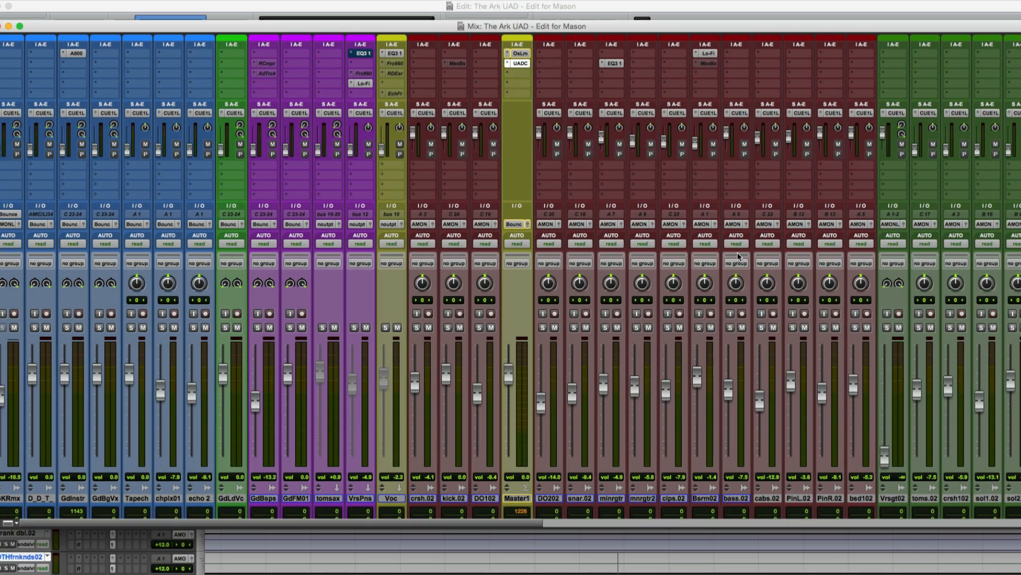
Switch to the Apollo Twin Setup session with Console Recall on the Master track
{"action": "left_click", "coordinate": [516, 63]}
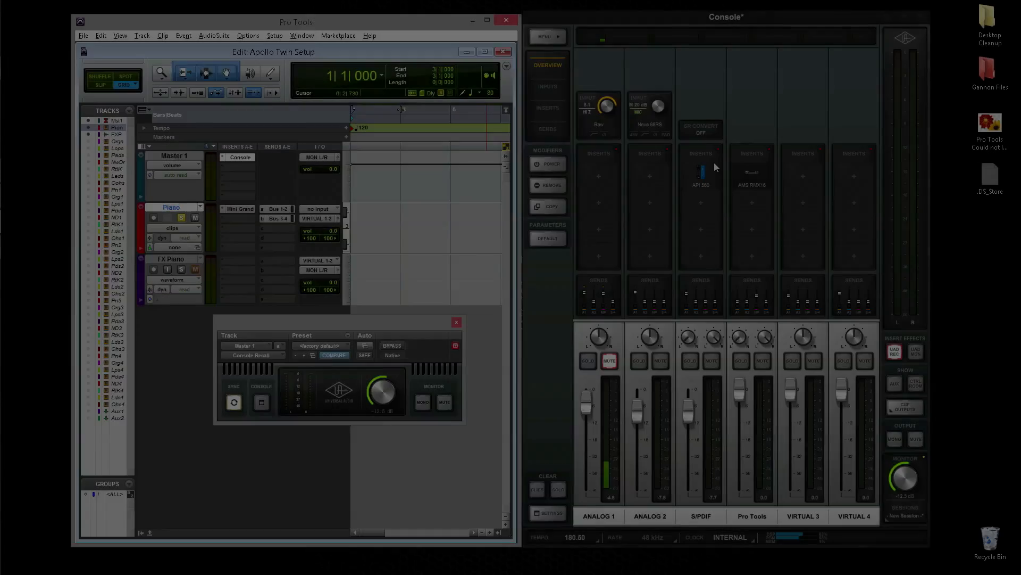
Play the Apollo Twin Setup session and open the API 560 EQ on the S/PDIF channel
{"action": "left_click", "coordinate": [700, 185]}
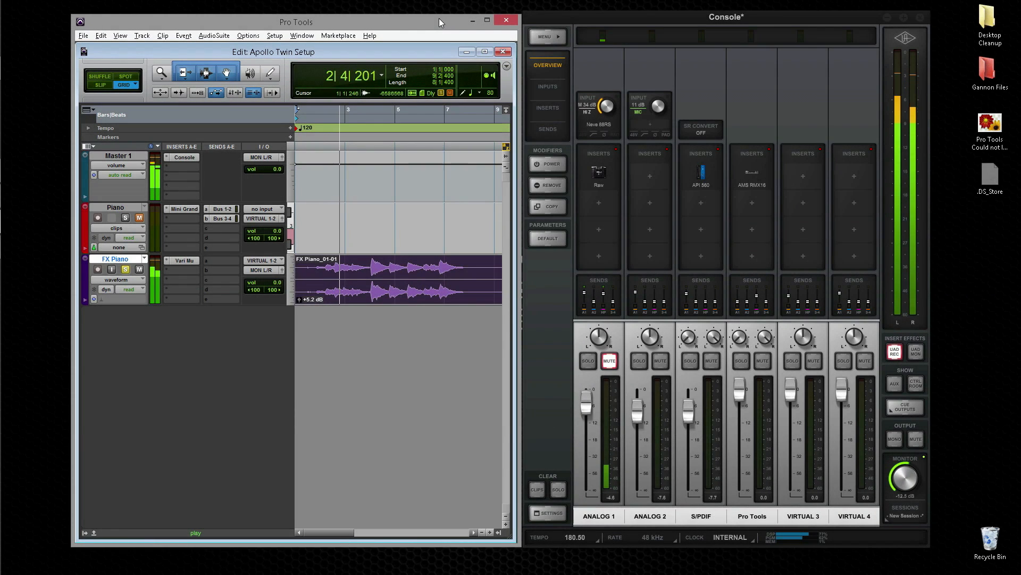
{"action": "left_click", "coordinate": [700, 185]}
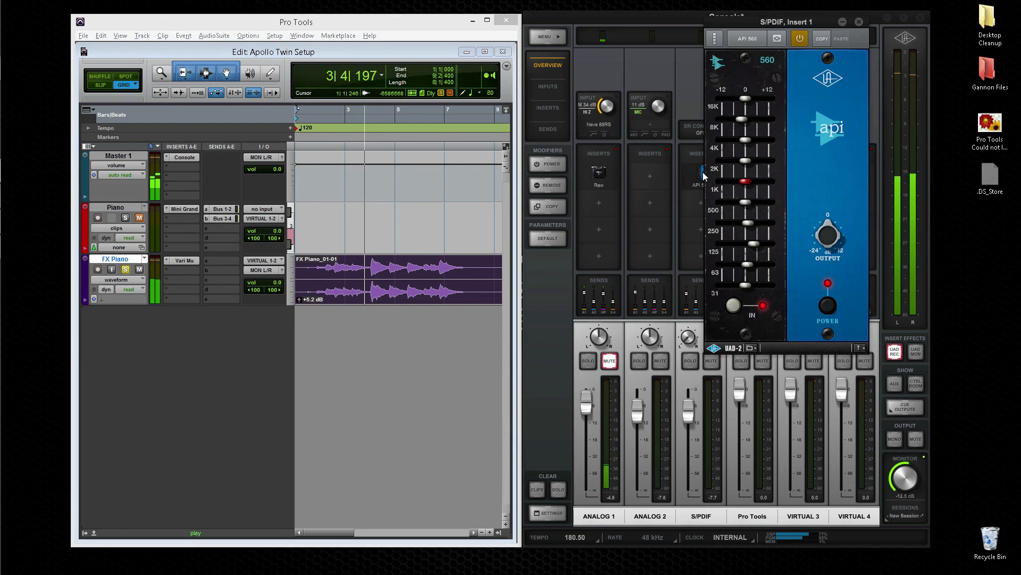